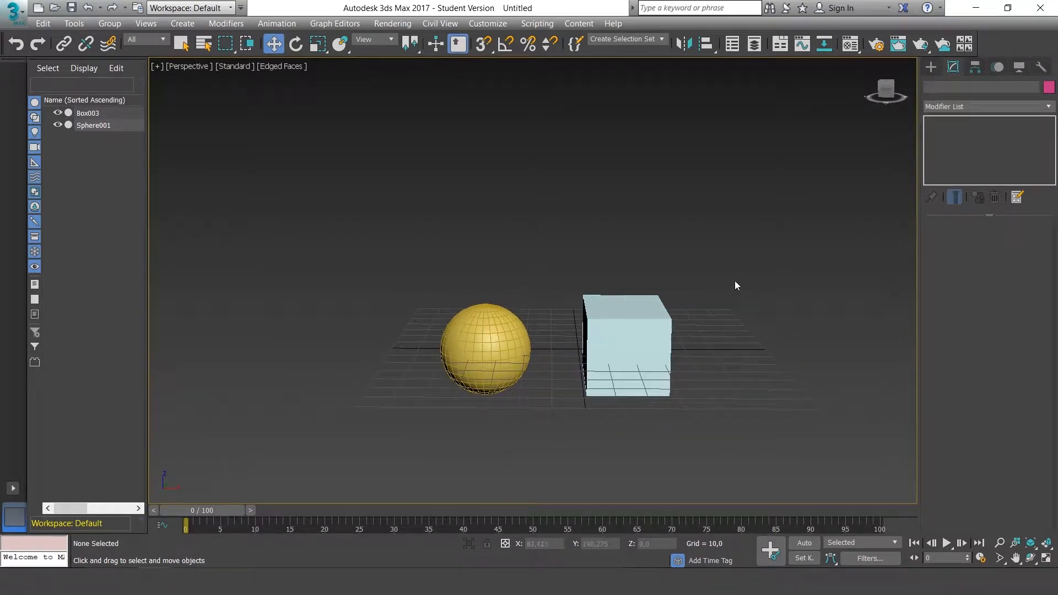
# Step: Select the box and bring up the Customize menu
pyautogui.click(624, 348)
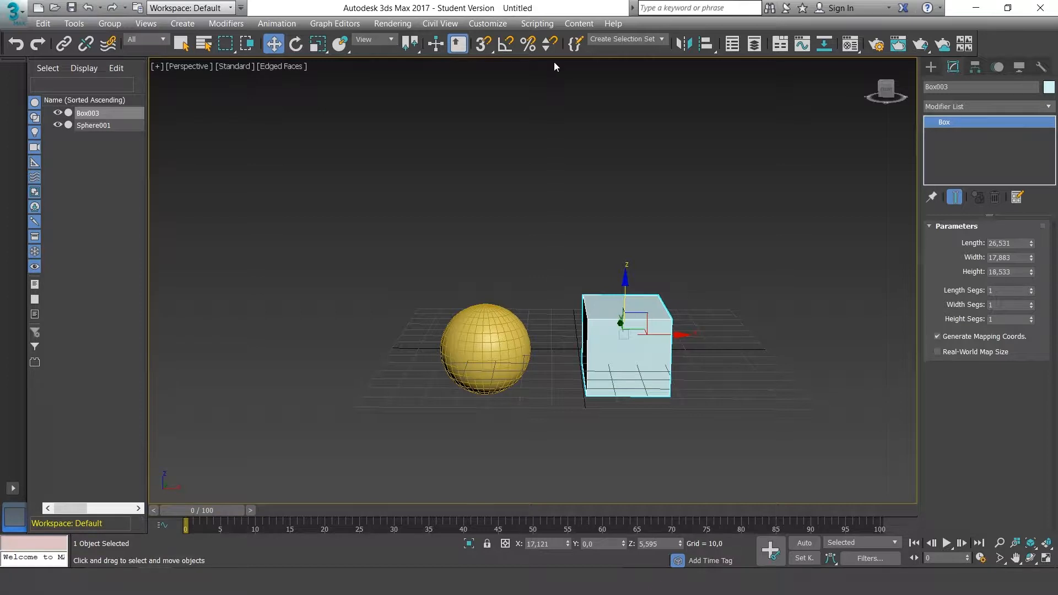
pyautogui.click(487, 23)
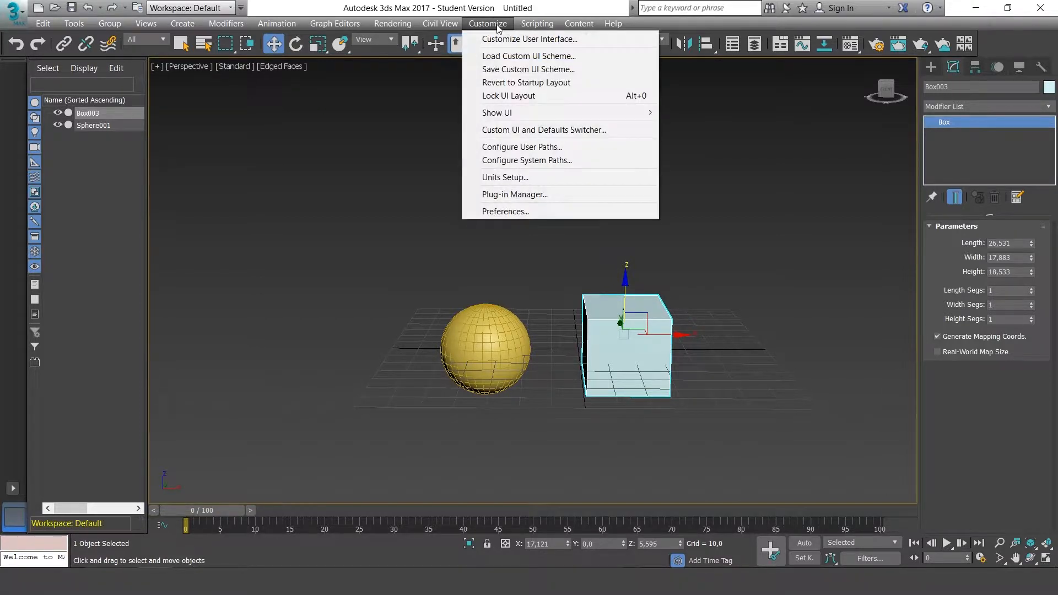
pyautogui.moveTo(526, 160)
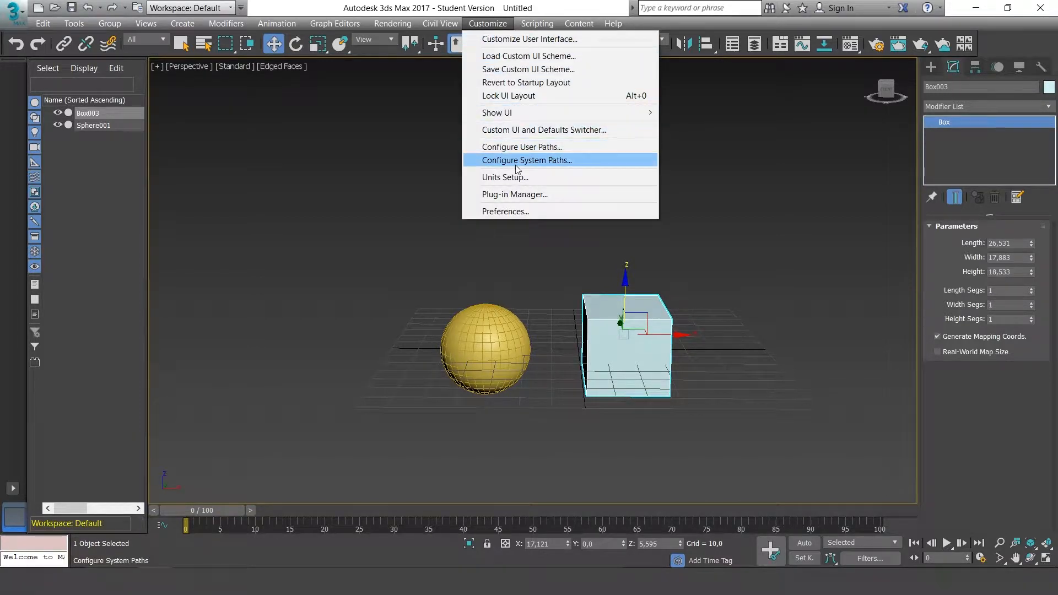
# Step: Open Units Setup and inspect System Unit Setup, leaving the scale at Centimeters
pyautogui.click(504, 176)
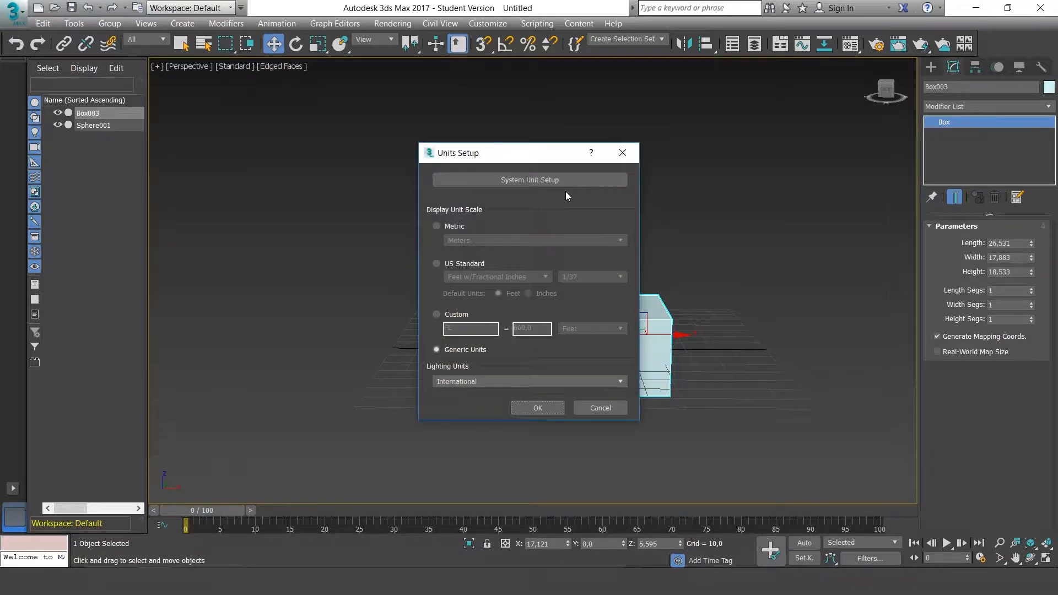
pyautogui.moveTo(478, 152); pyautogui.dragTo(514, 133)
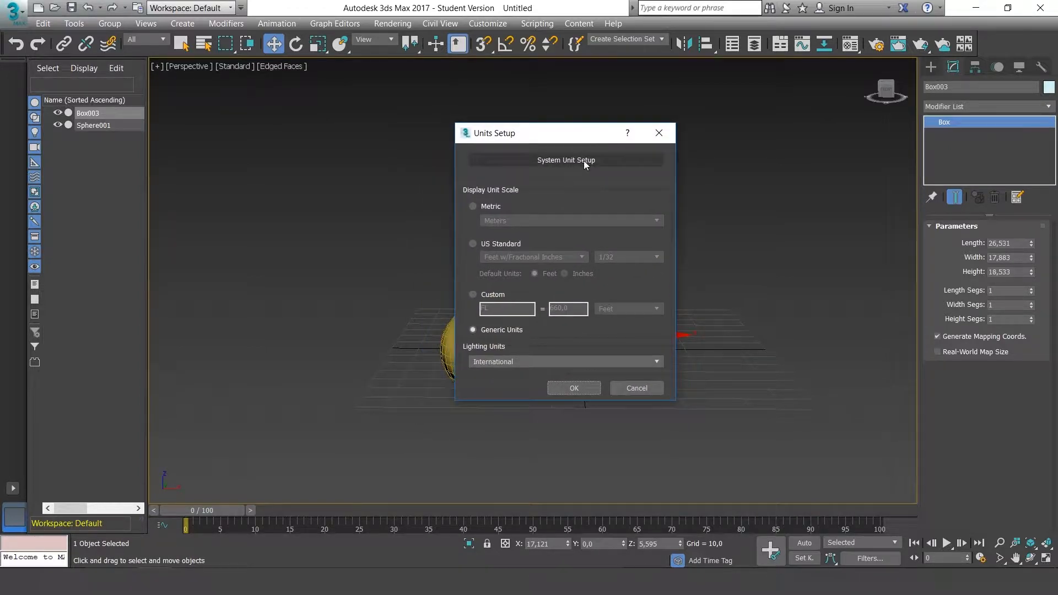
pyautogui.click(566, 160)
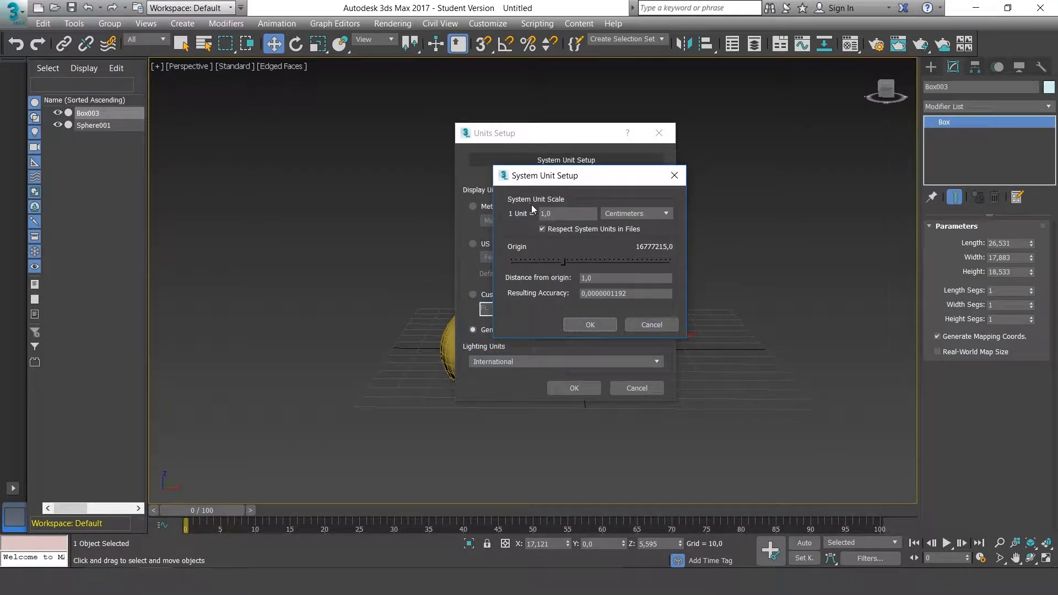
pyautogui.moveTo(659, 220)
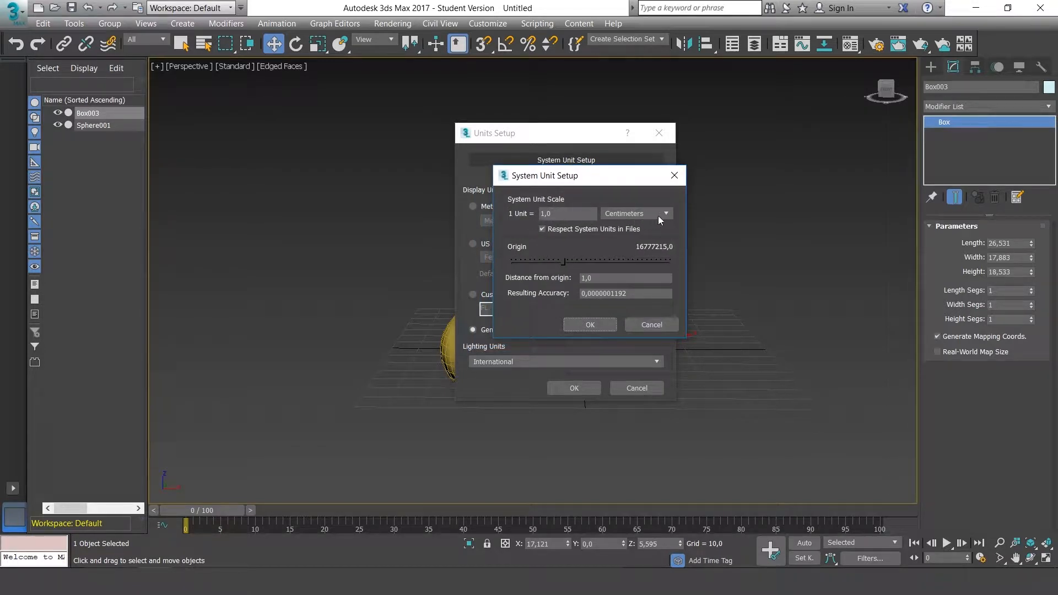
pyautogui.click(664, 213)
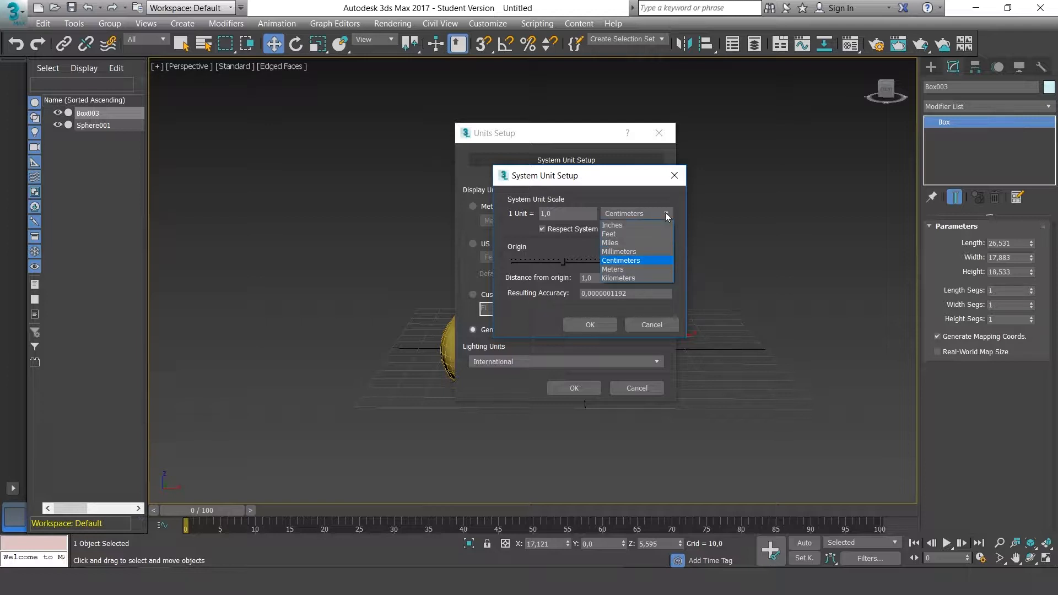
pyautogui.moveTo(646, 234)
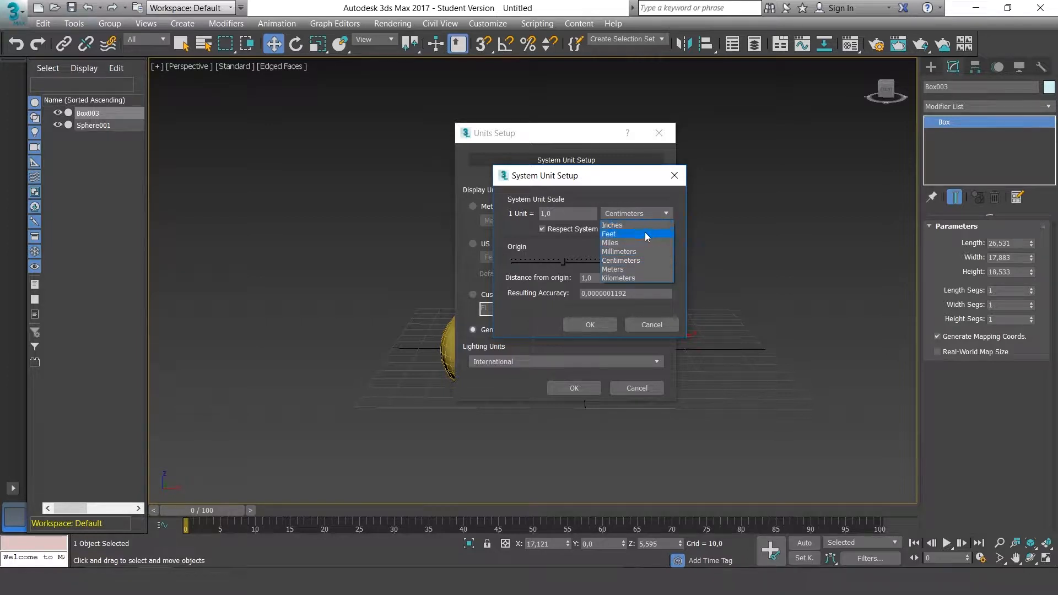
pyautogui.moveTo(637, 260)
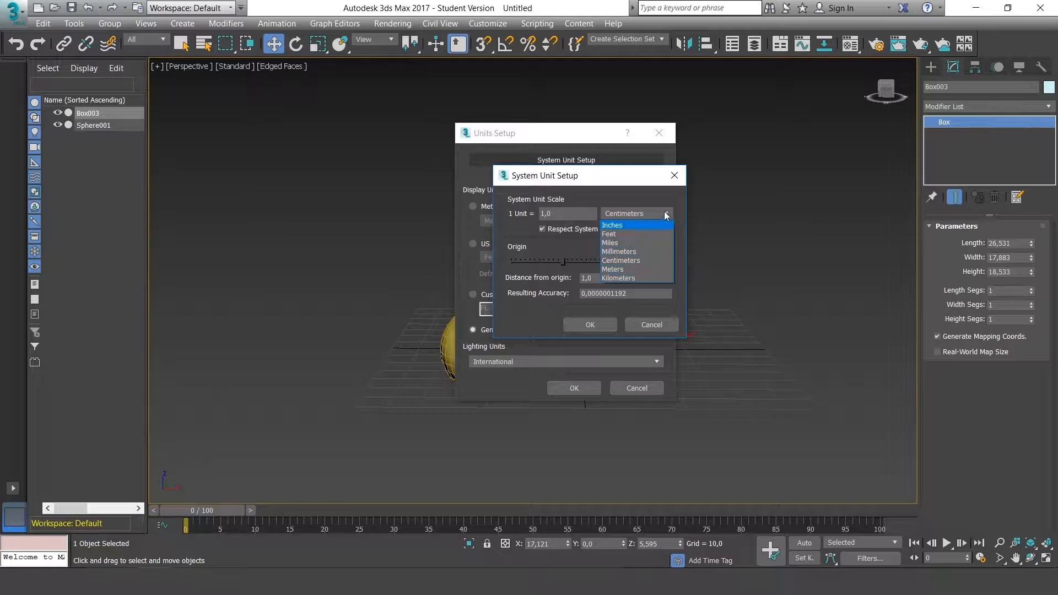
pyautogui.click(620, 260)
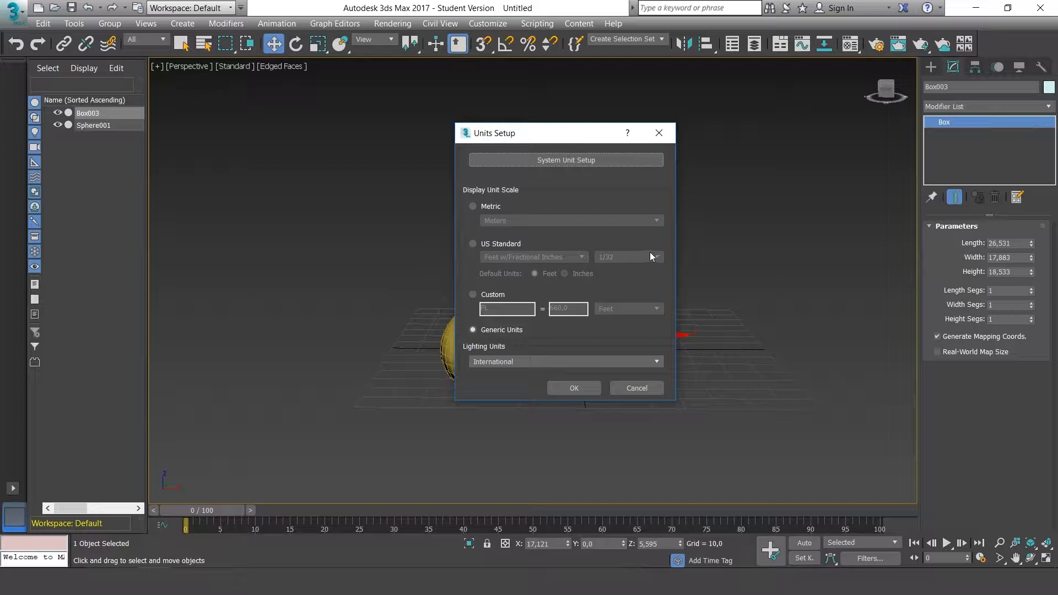
pyautogui.moveTo(565, 199)
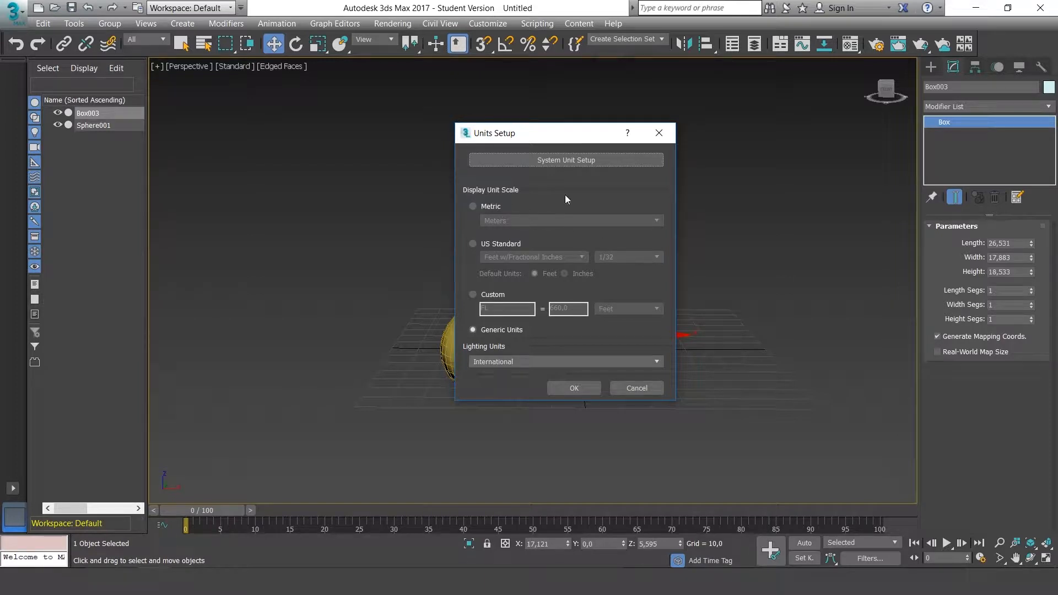
pyautogui.moveTo(652, 211)
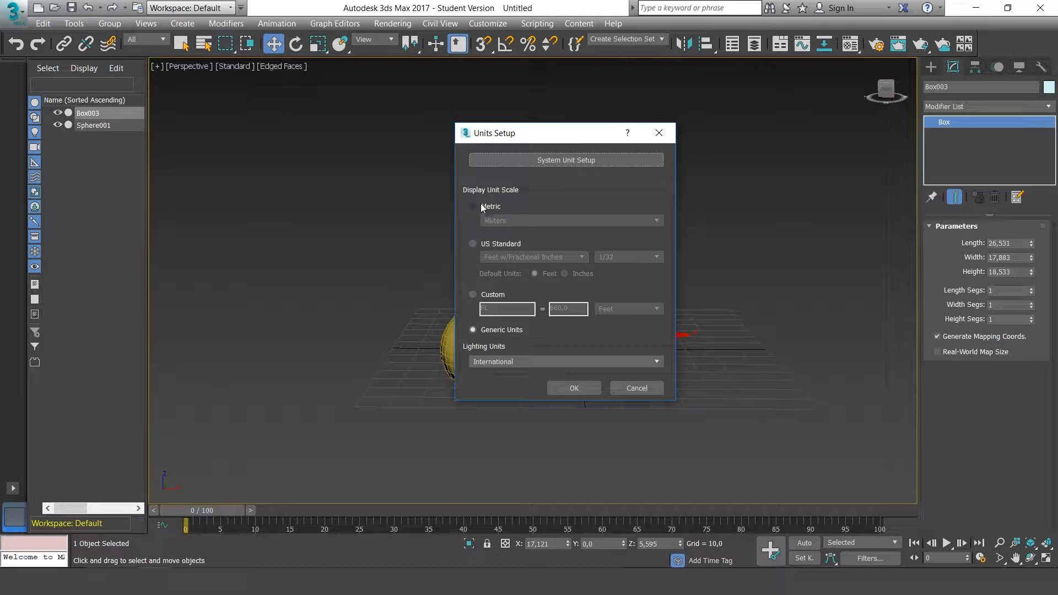
pyautogui.moveTo(651, 203)
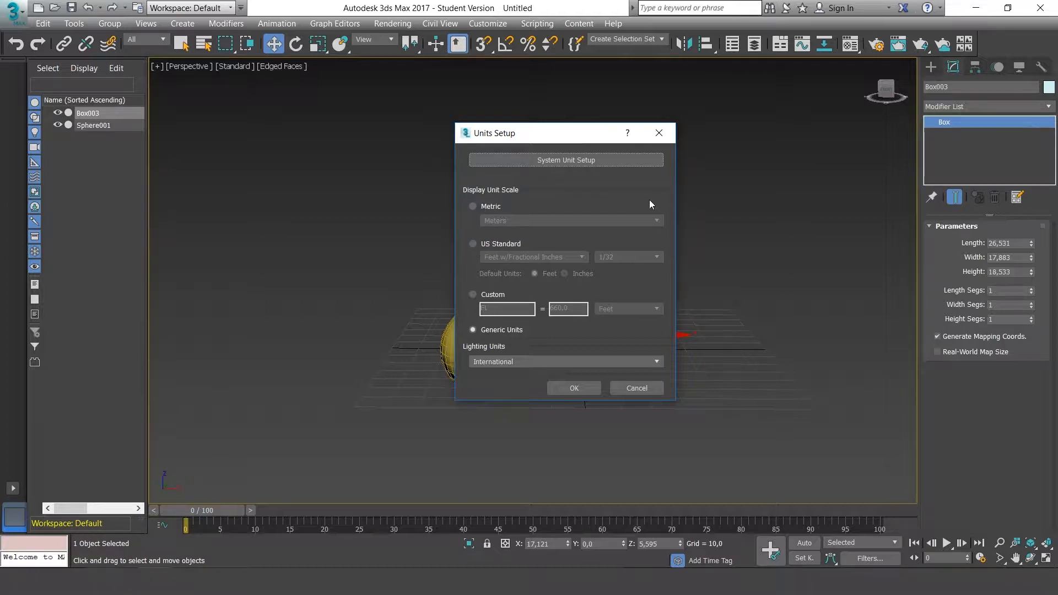
pyautogui.moveTo(569, 331)
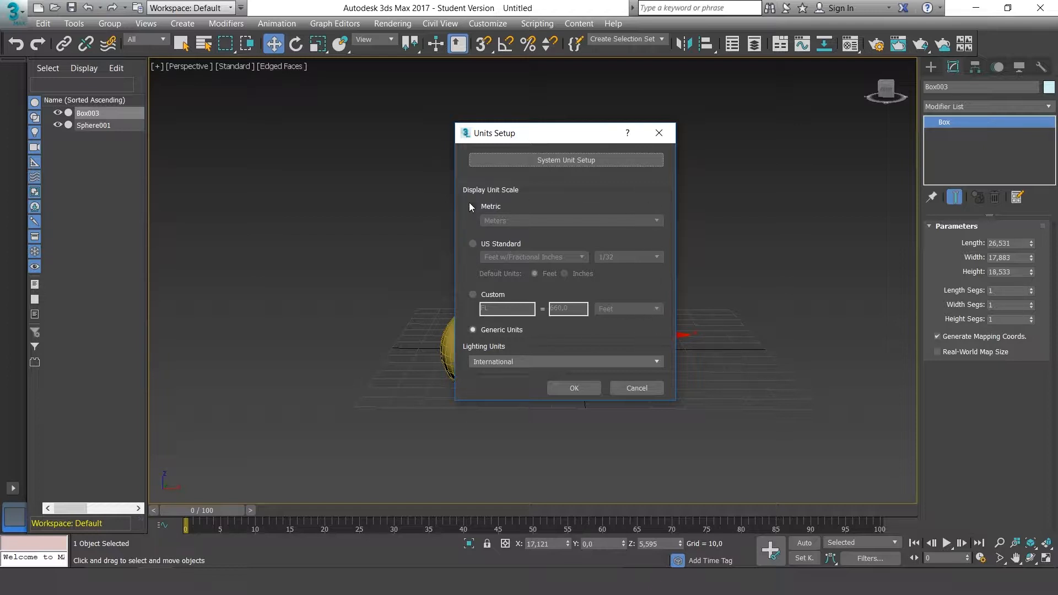
pyautogui.moveTo(1025, 236)
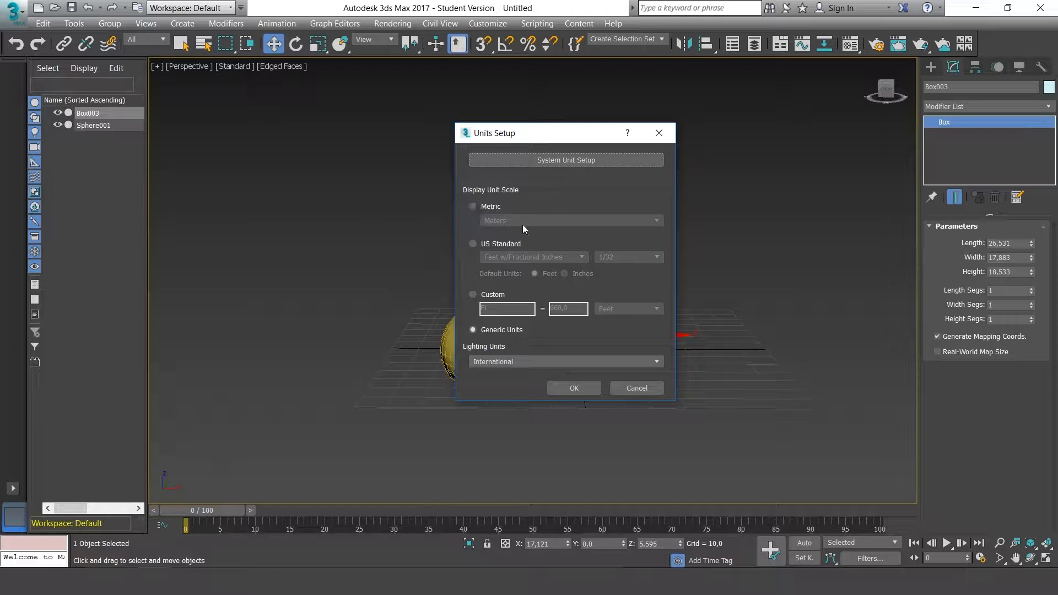
pyautogui.moveTo(472, 198)
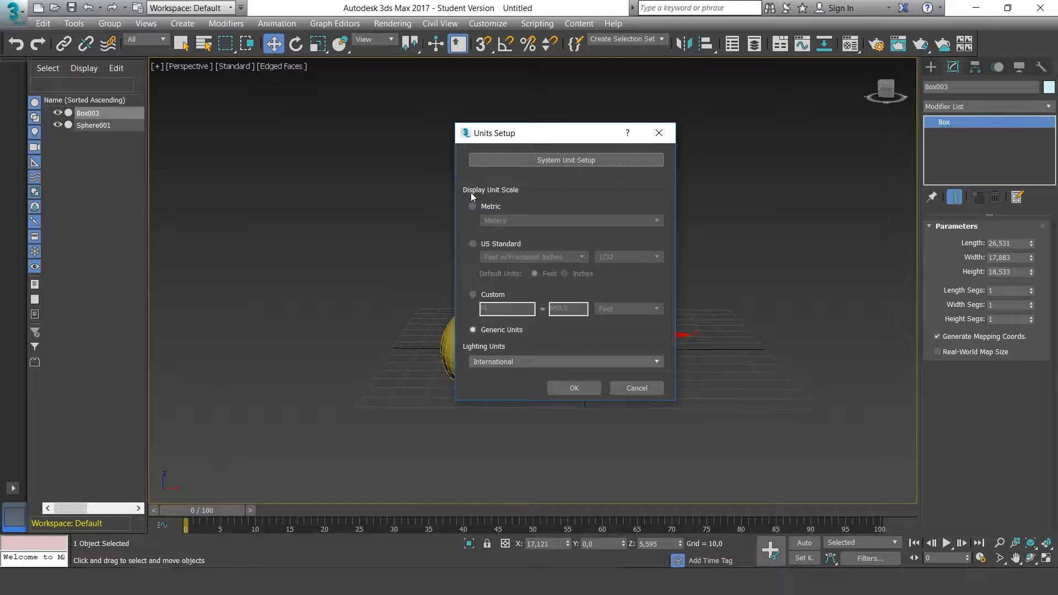
pyautogui.moveTo(589, 279)
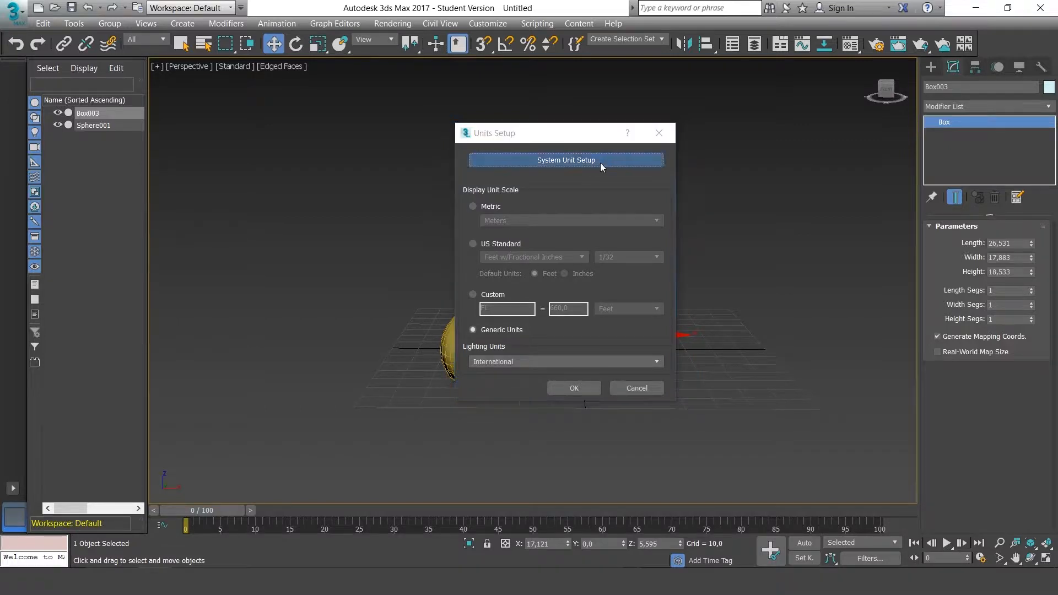
pyautogui.moveTo(578, 321)
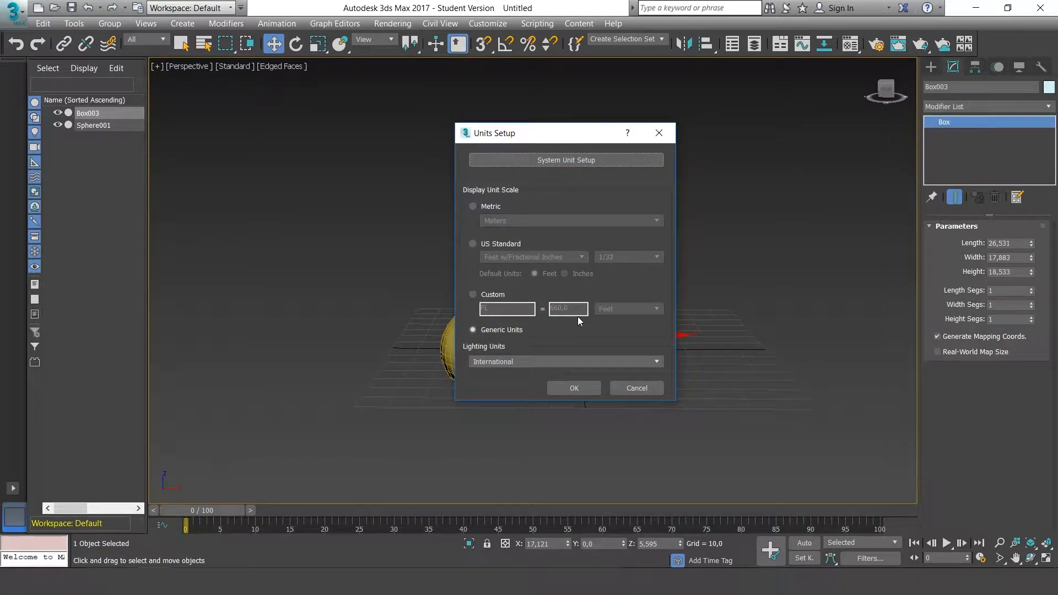
pyautogui.moveTo(549, 342)
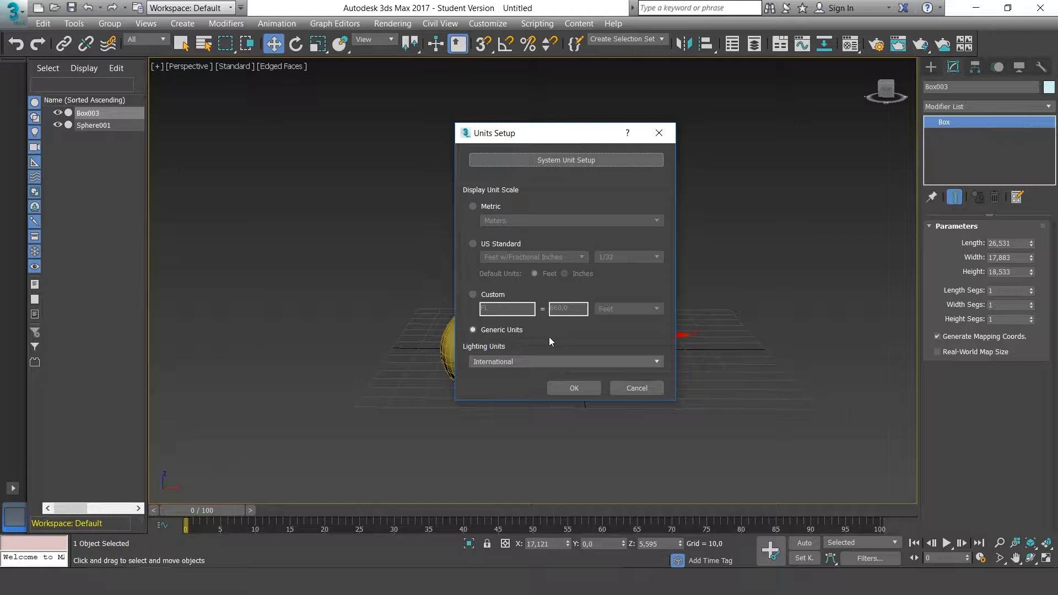
pyautogui.moveTo(574, 388)
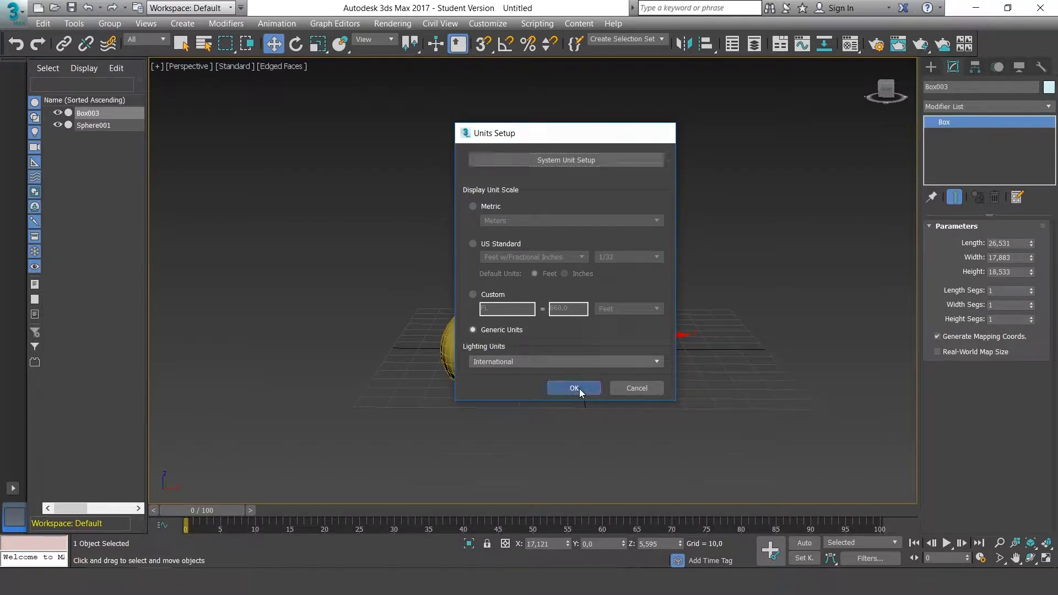
# Step: Confirm Units Setup with OK, keeping Generic Units
pyautogui.click(573, 388)
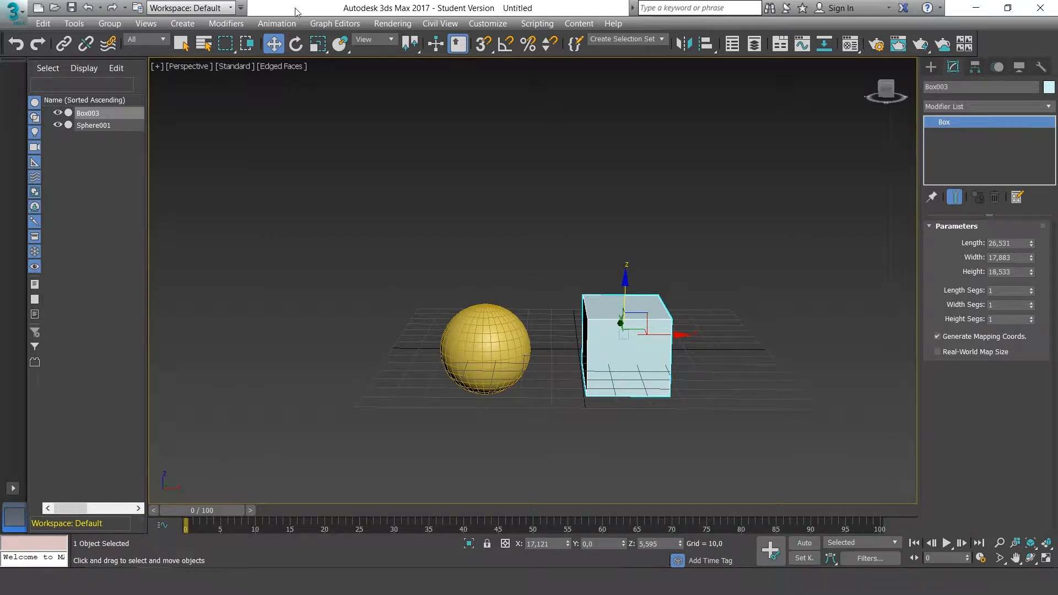
pyautogui.moveTo(39, 45)
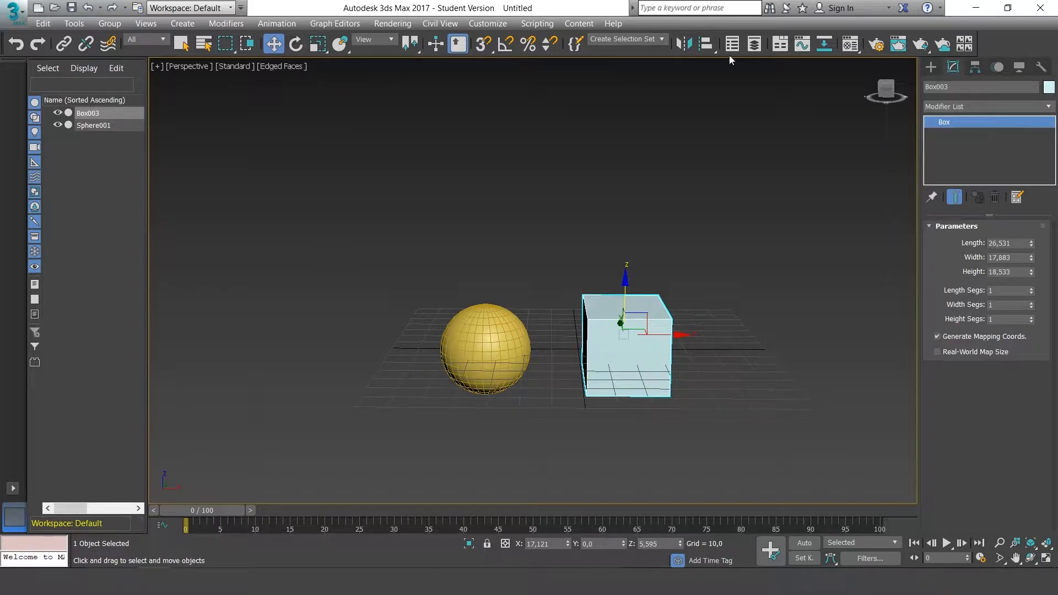
pyautogui.moveTo(1003, 46)
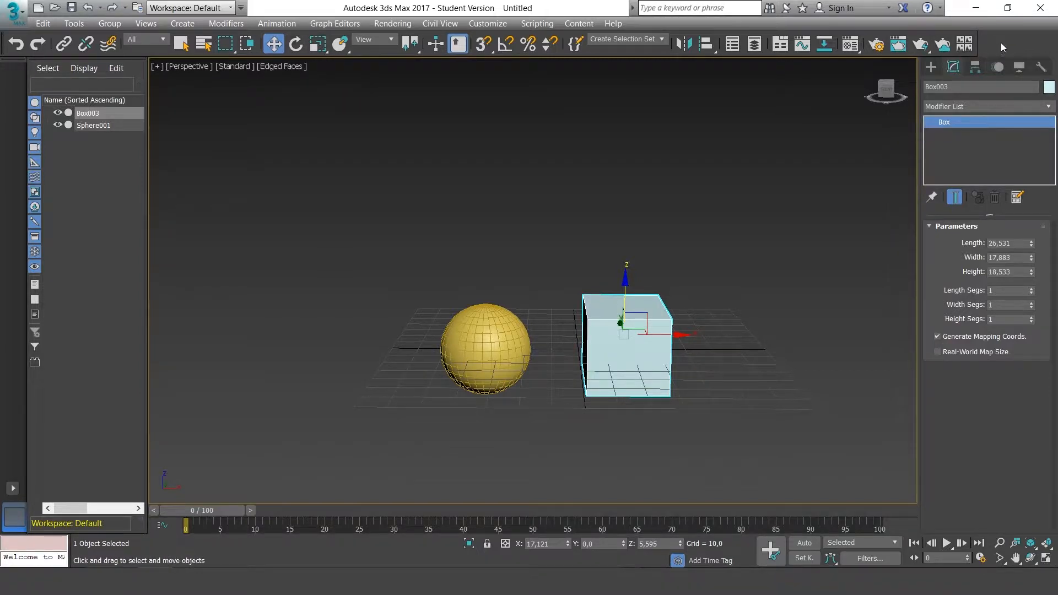
# Step: Bring up Customize User Interface from the toolbar right-click menu, then close it
pyautogui.rightClick(1003, 47)
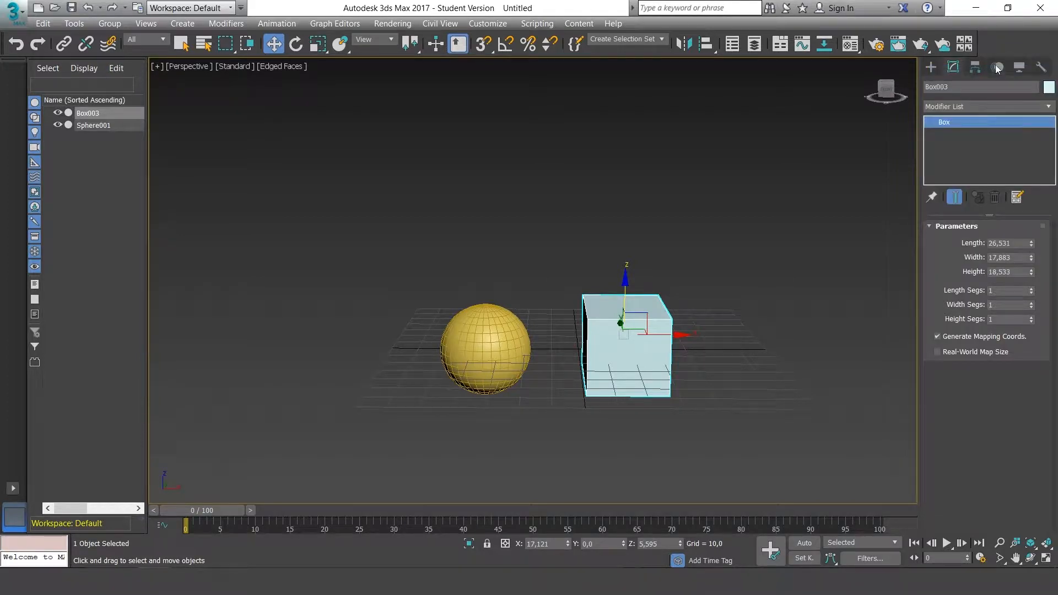
pyautogui.click(968, 74)
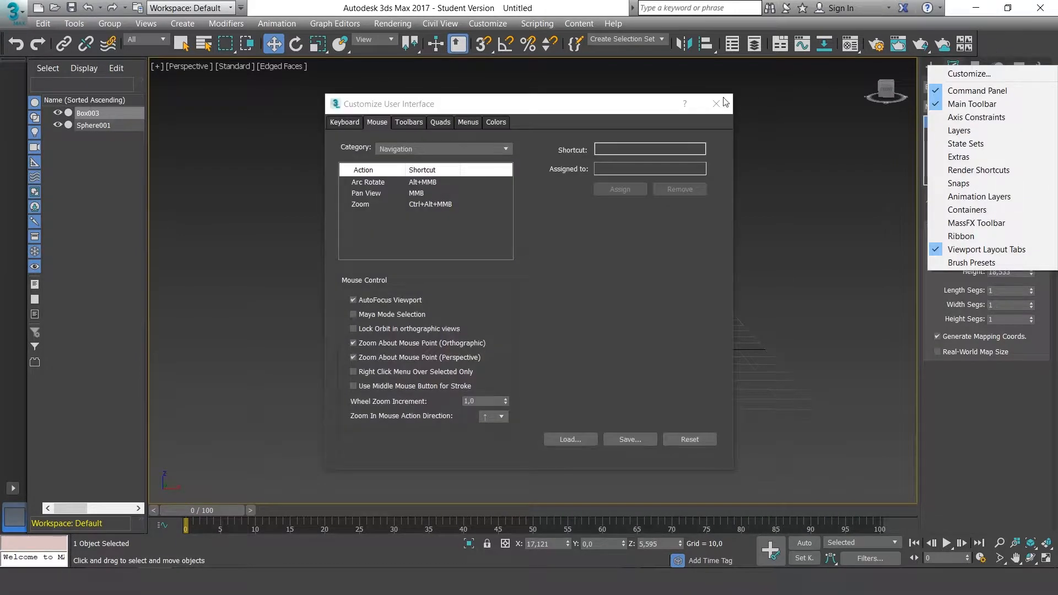
pyautogui.moveTo(663, 142)
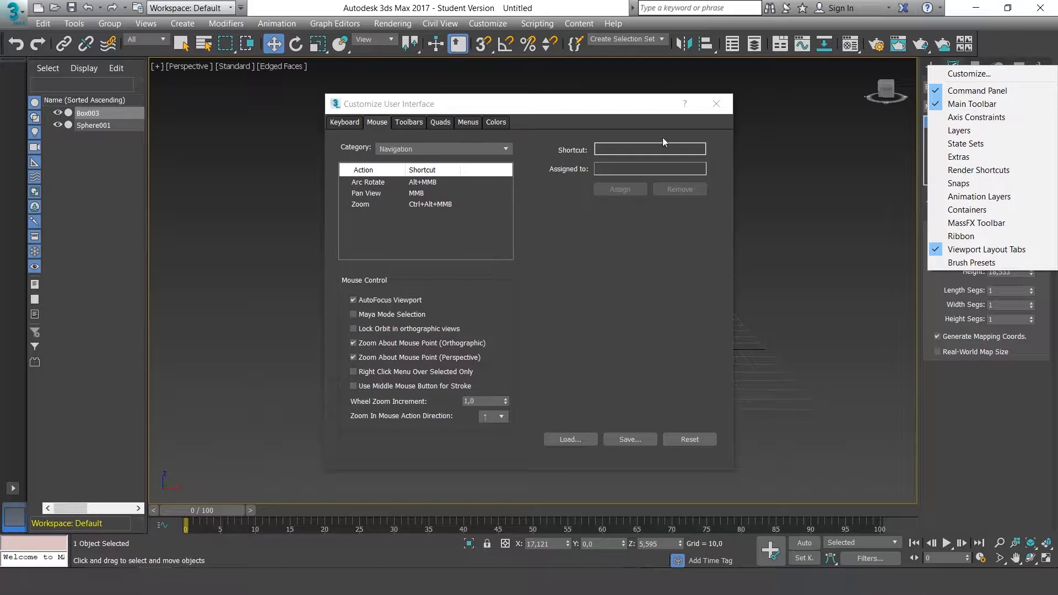
pyautogui.moveTo(782, 134)
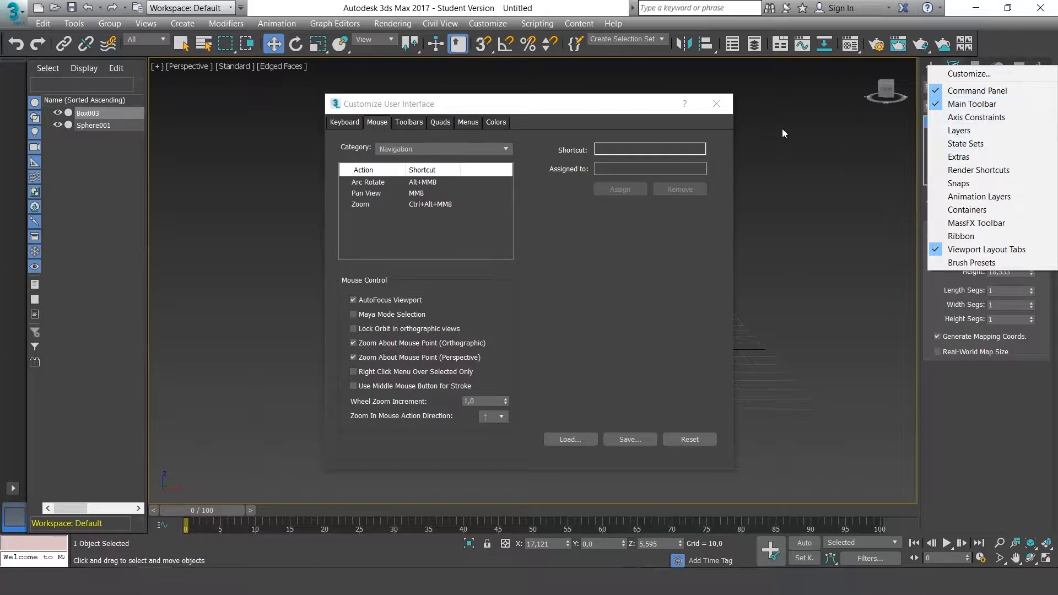
pyautogui.moveTo(979, 170)
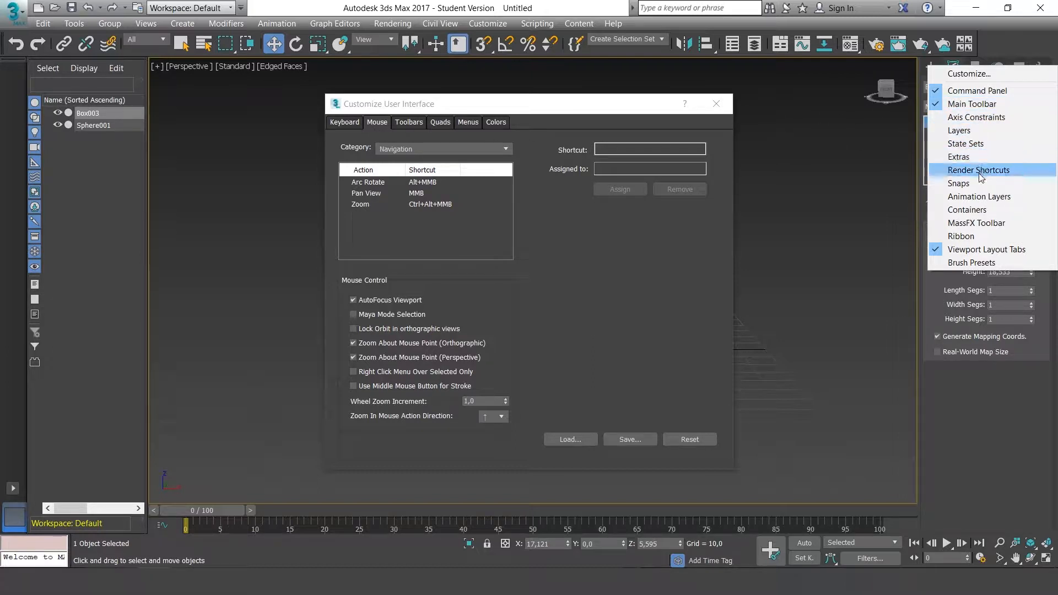
pyautogui.moveTo(959, 235)
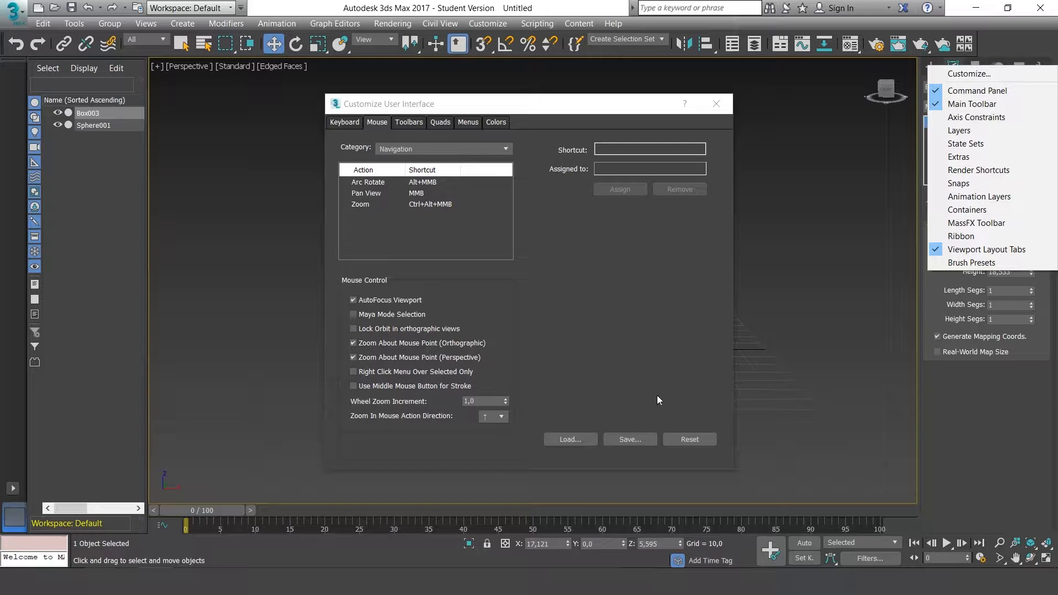
pyautogui.click(715, 103)
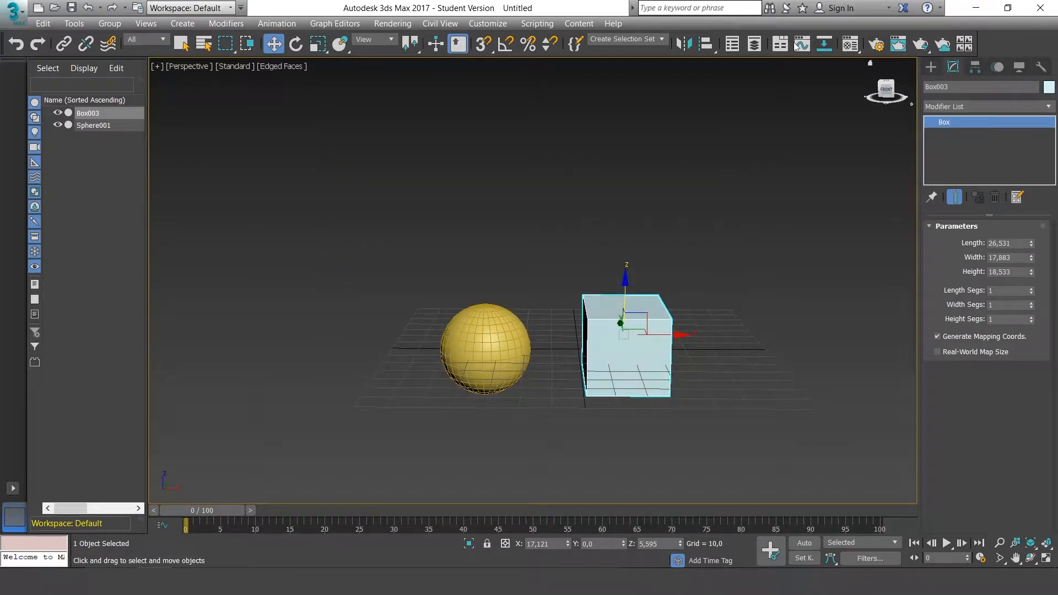
pyautogui.moveTo(992, 47)
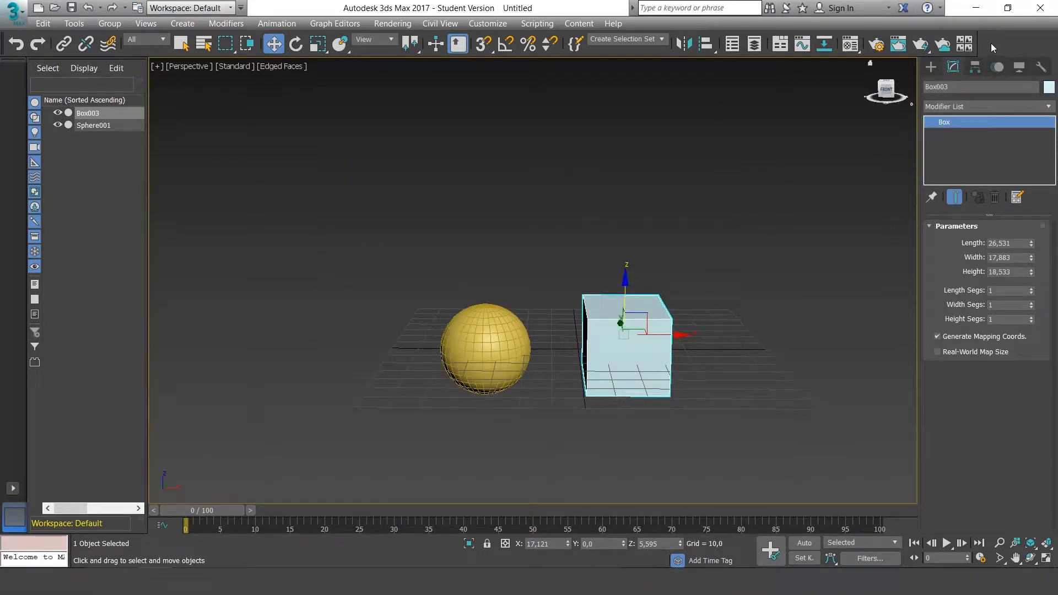
pyautogui.moveTo(754, 44)
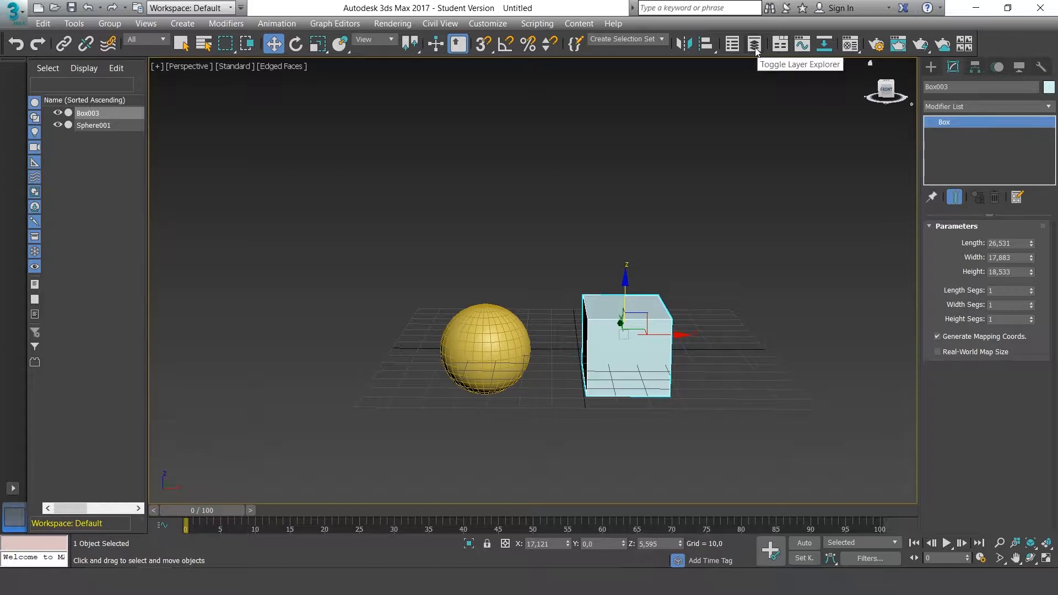
# Step: Create a floating Scene Explorer and dock it beside the first one
pyautogui.click(732, 44)
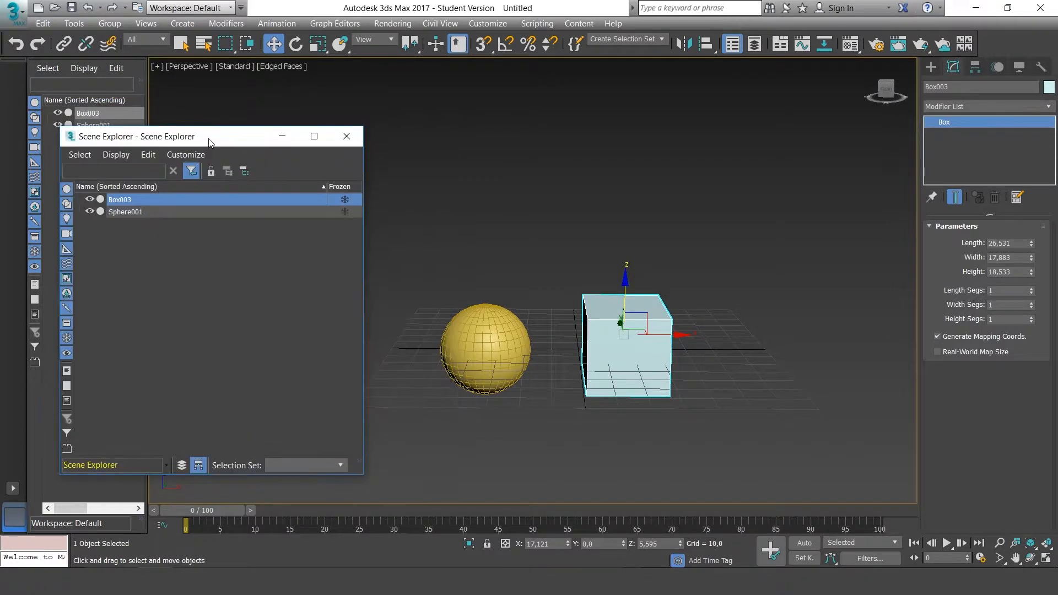
pyautogui.moveTo(202, 136); pyautogui.dragTo(196, 116)
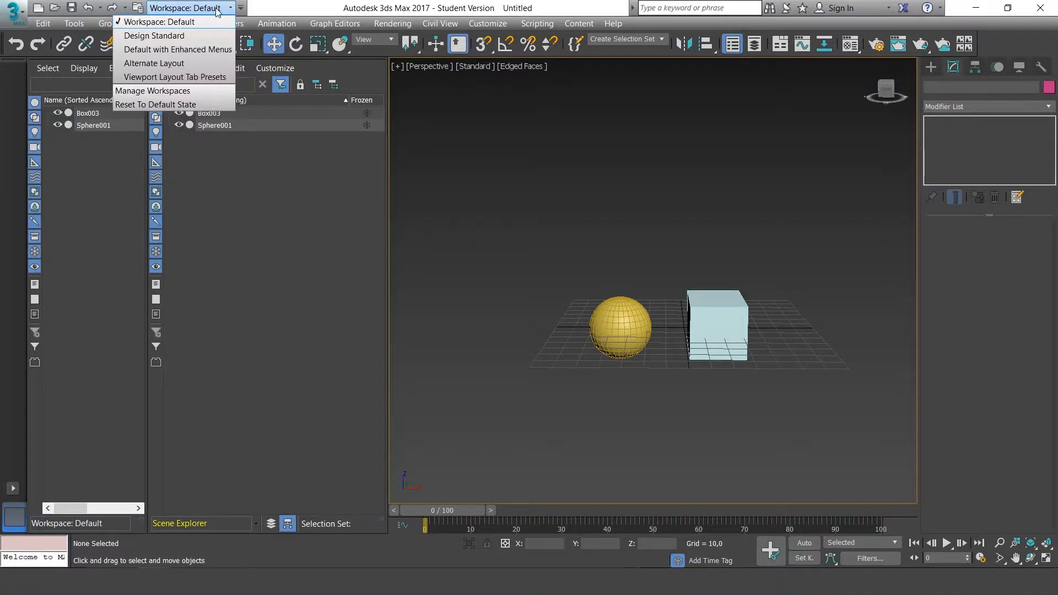
pyautogui.moveTo(177, 108)
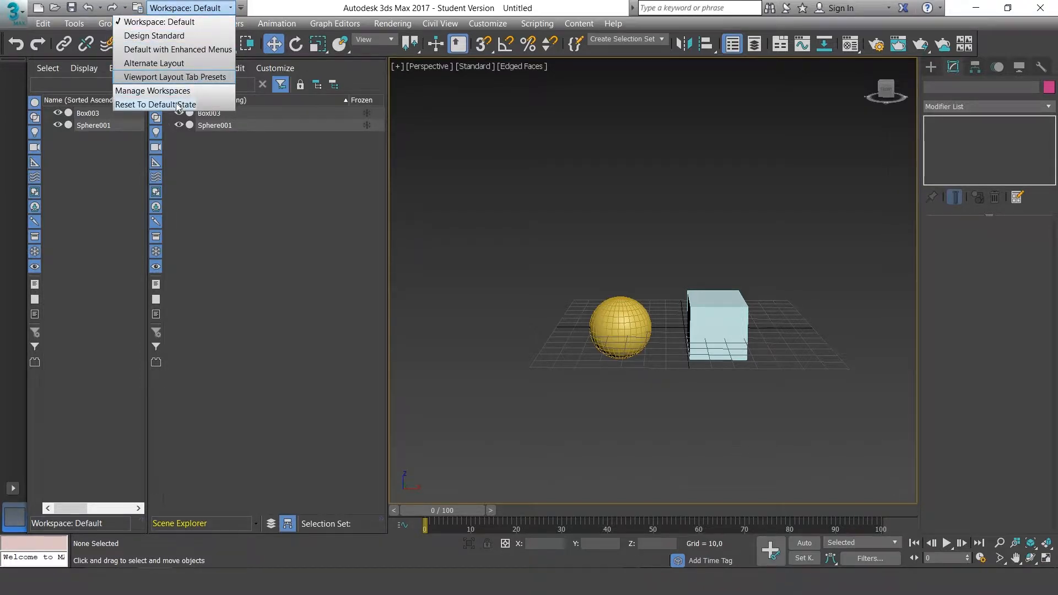
# Step: Reset the workspace to default, narrow the Scene Explorer, and reselect the box
pyautogui.click(156, 104)
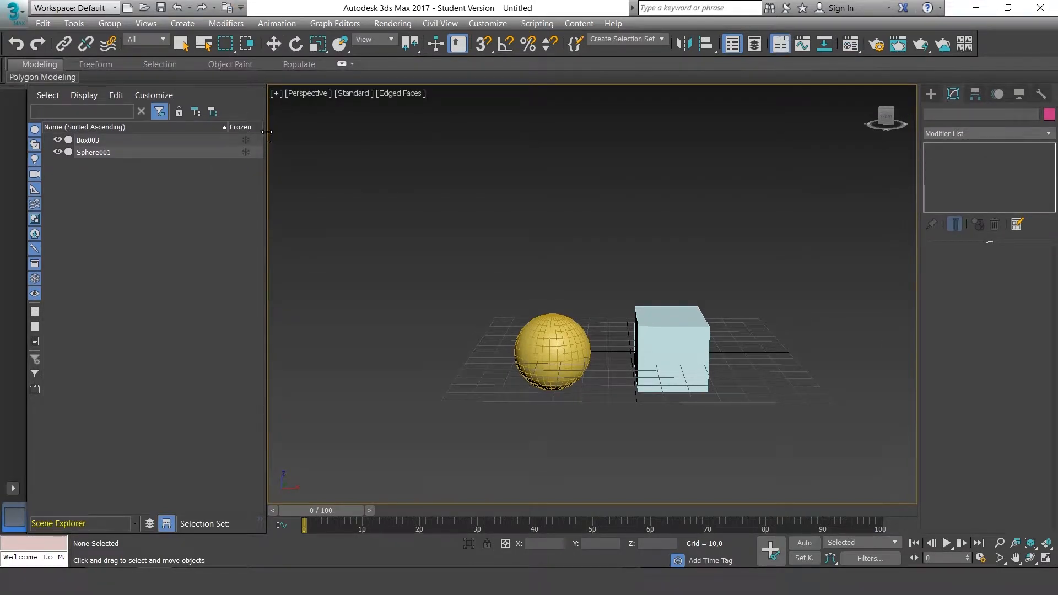
pyautogui.moveTo(274, 270); pyautogui.dragTo(154, 270)
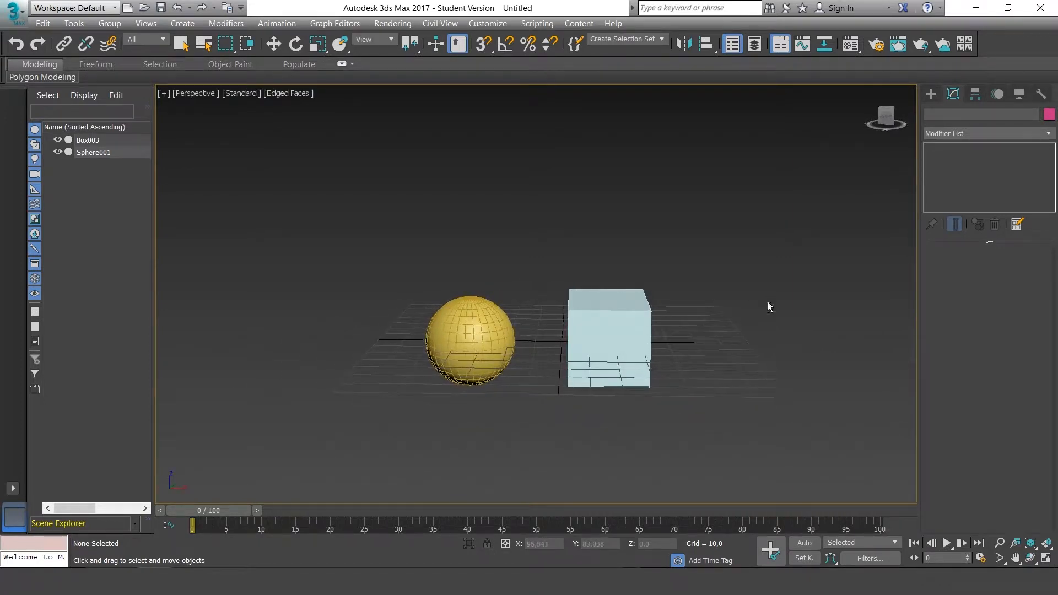
pyautogui.click(605, 337)
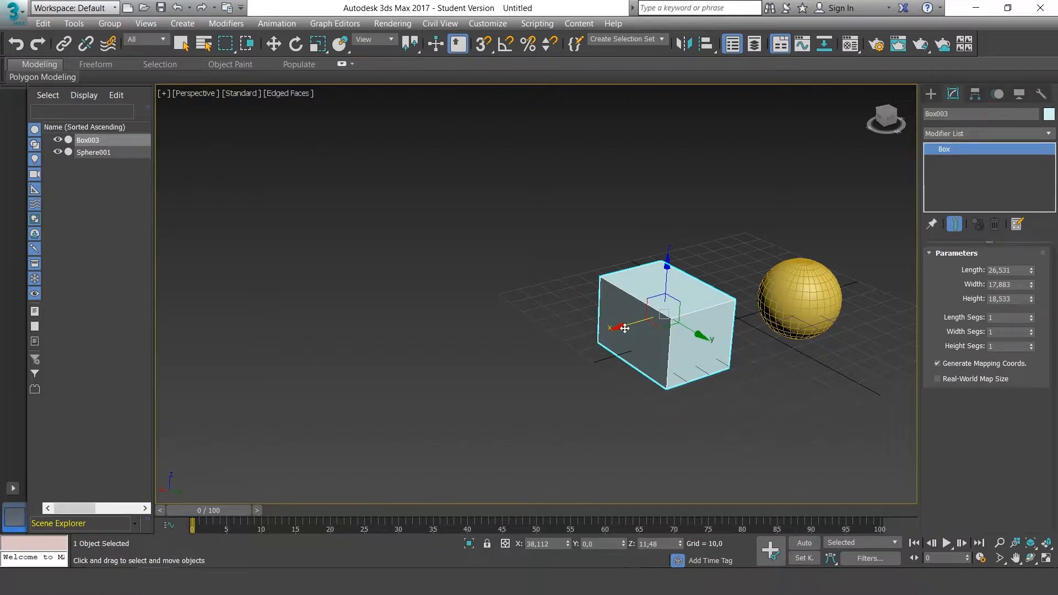
pyautogui.moveTo(623, 325)
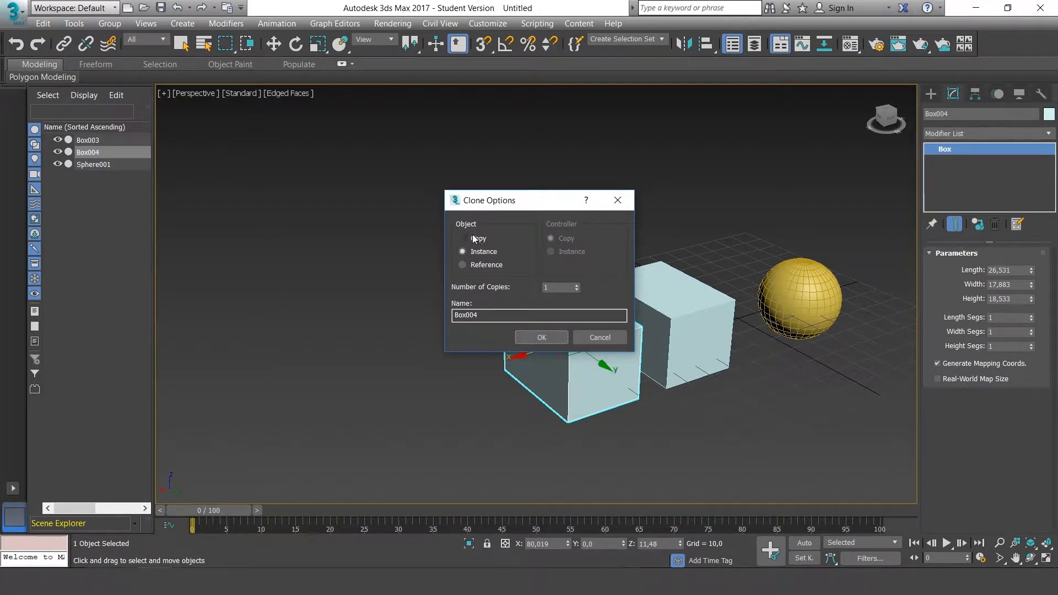
pyautogui.moveTo(482, 252)
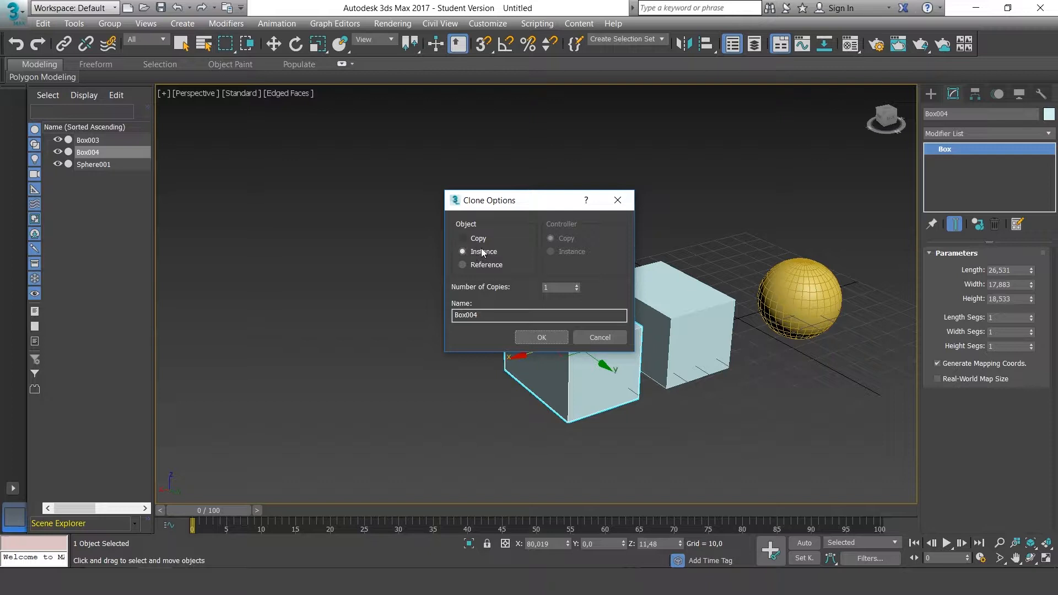
# Step: Clone the box as an independent Copy, creating Box004
pyautogui.click(463, 237)
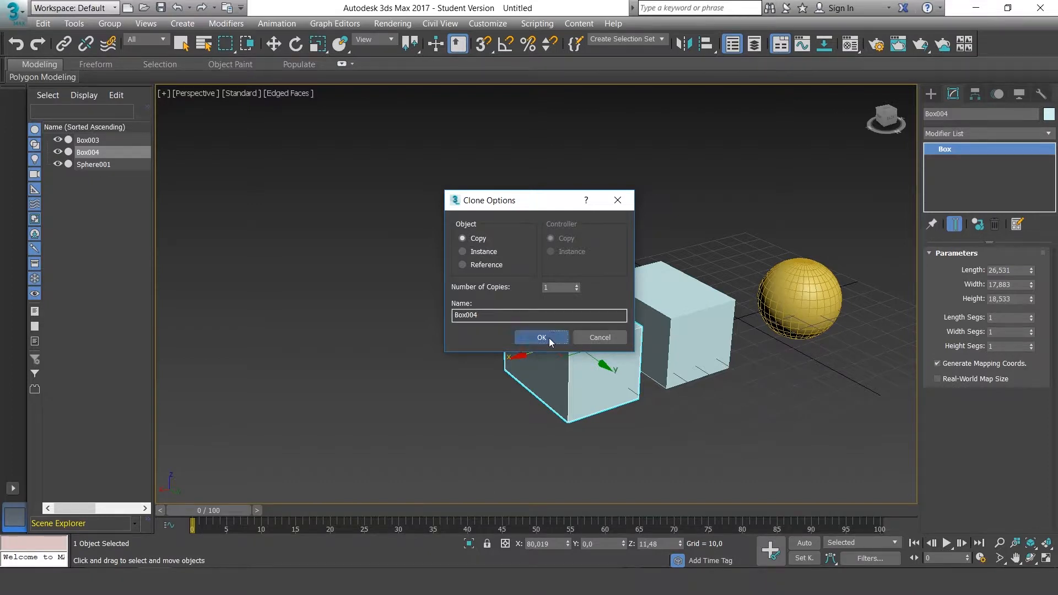
pyautogui.click(541, 337)
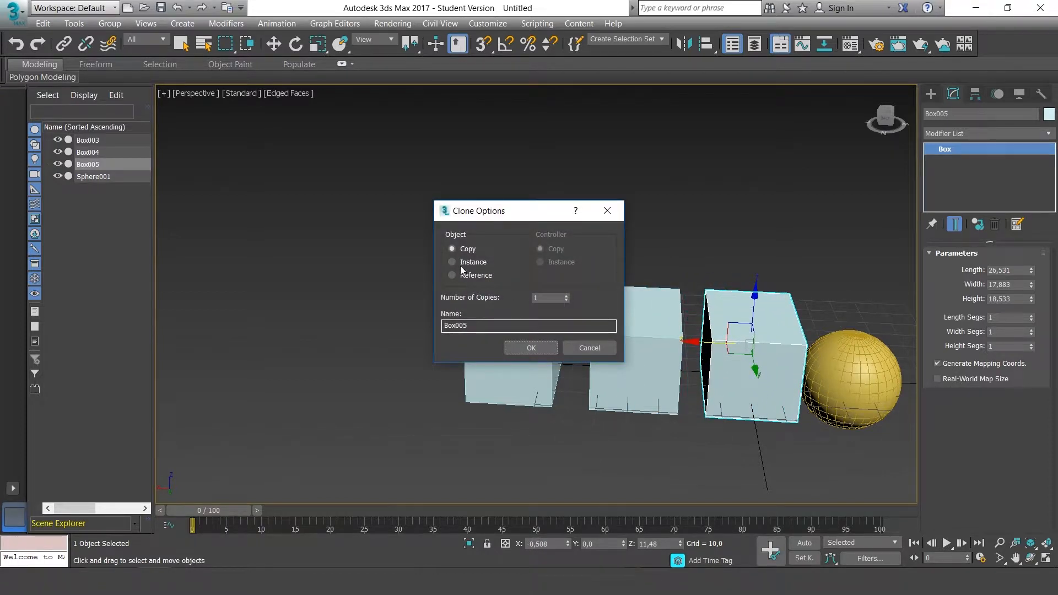
# Step: Confirm the Box005 copy and enlarge Box003's length and width with the spinners
pyautogui.click(530, 348)
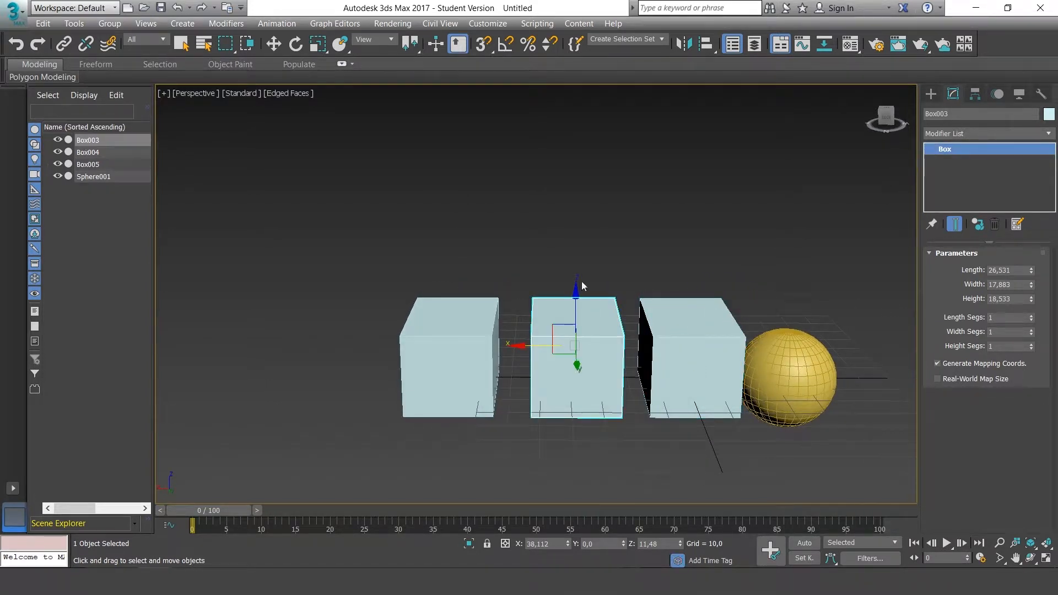
pyautogui.moveTo(634, 289)
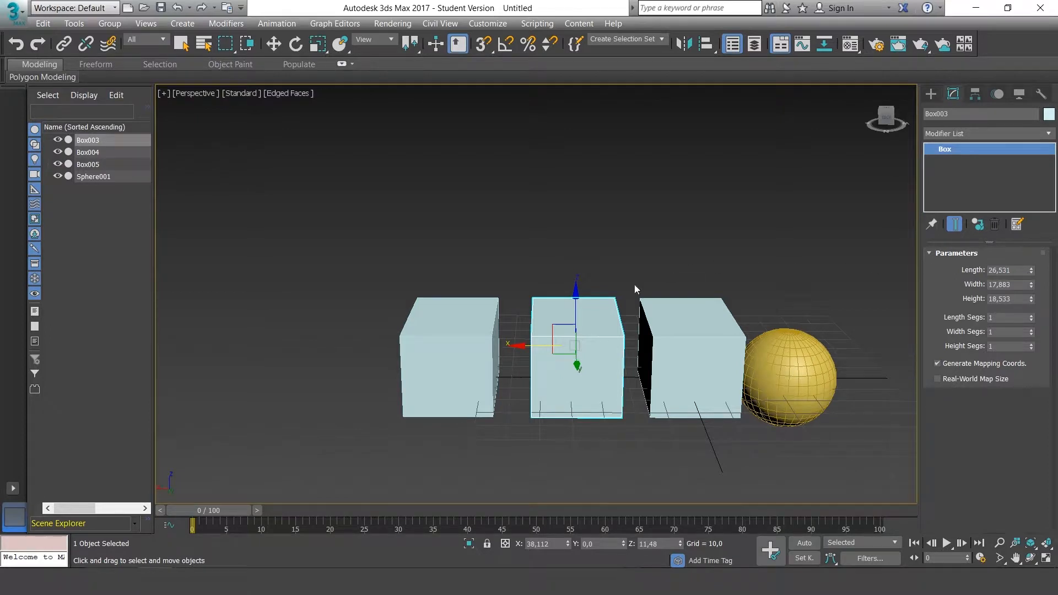
pyautogui.moveTo(592, 344)
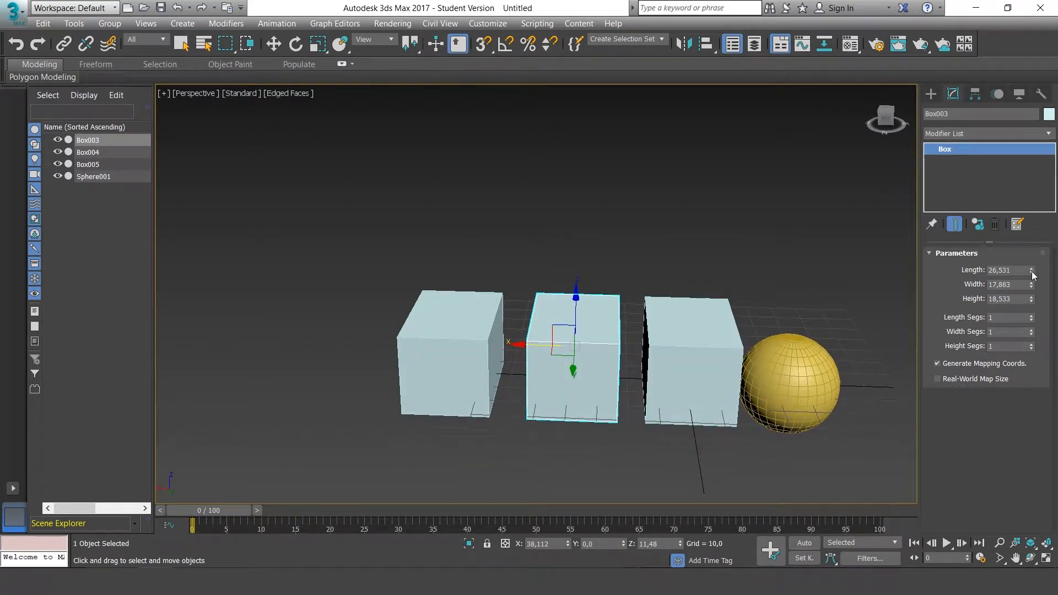
pyautogui.click(1030, 267)
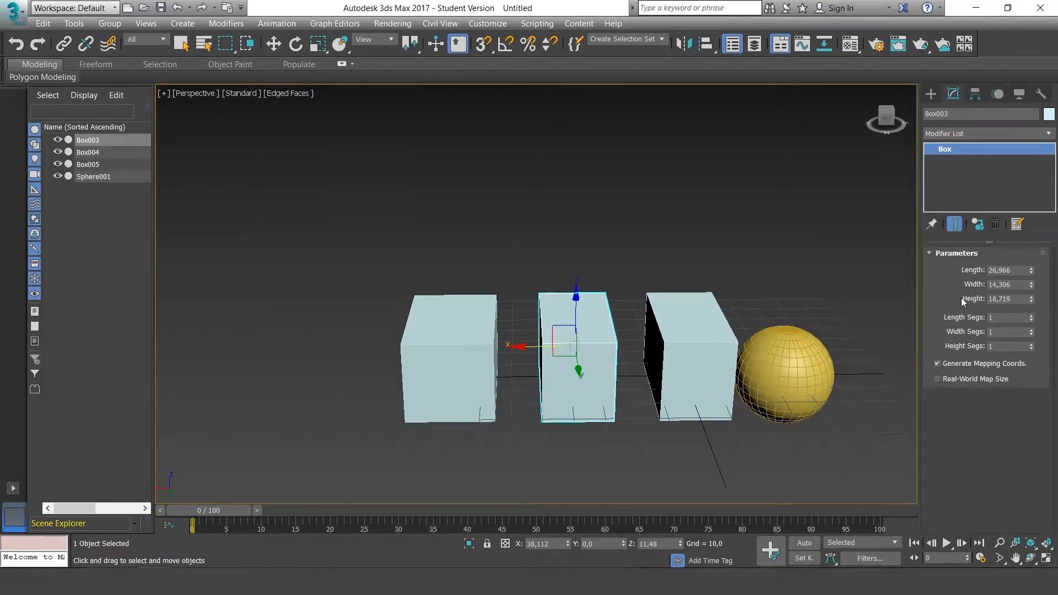
pyautogui.moveTo(807, 292)
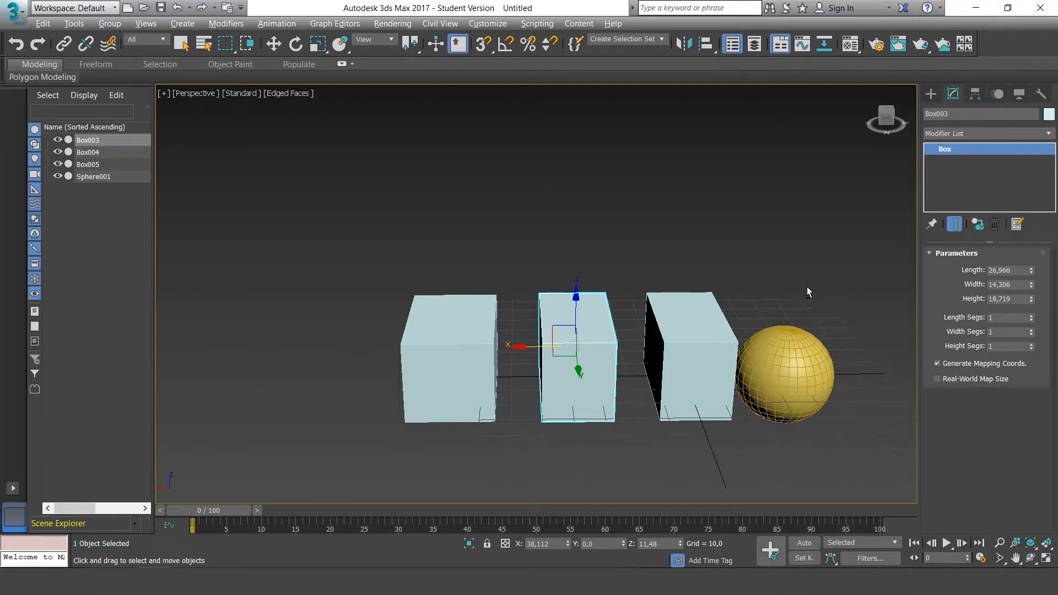
pyautogui.click(1031, 267)
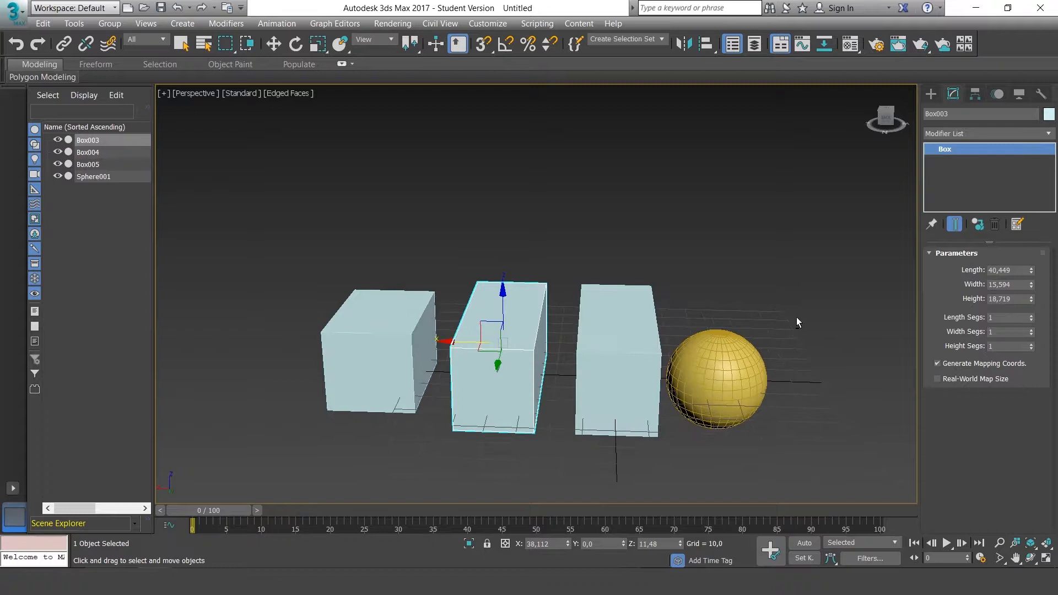
pyautogui.moveTo(520, 214)
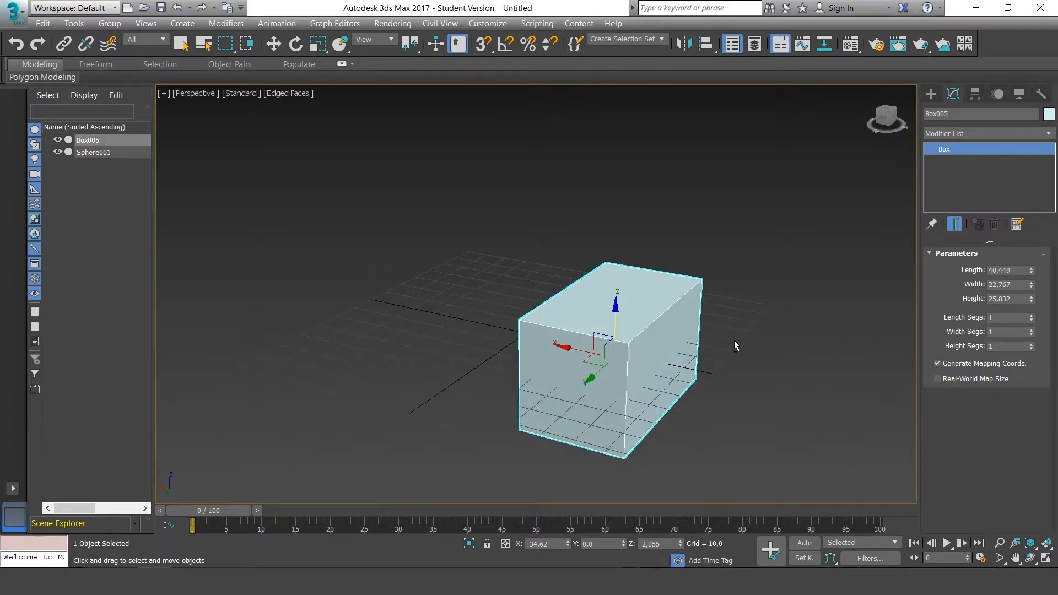
pyautogui.moveTo(751, 321)
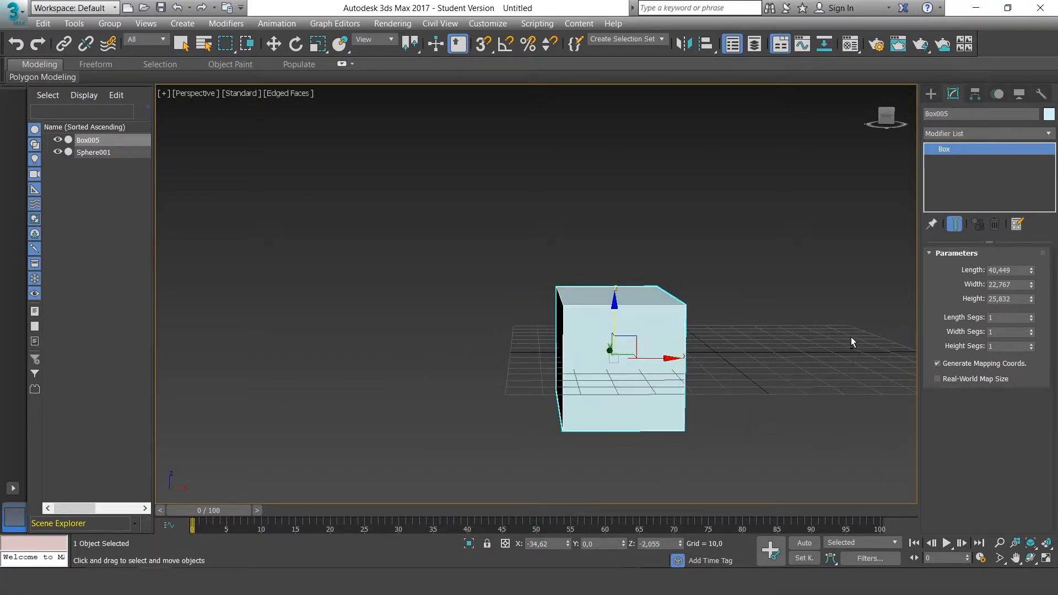
pyautogui.moveTo(824, 337)
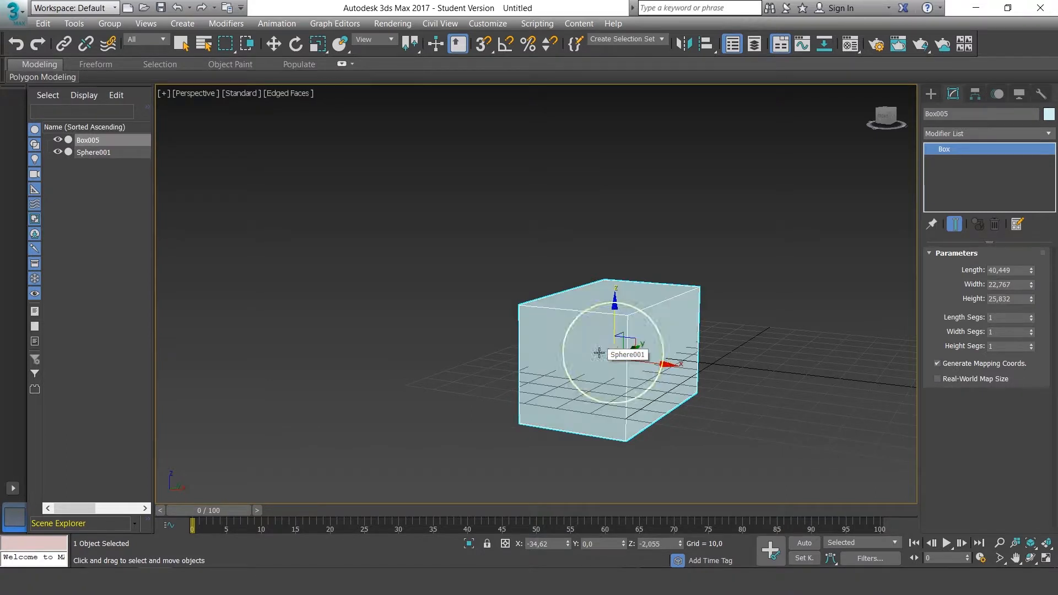
# Step: Work in the viewport so Box005, sized 40,449 × 22,767 × 25,832, encloses the sphere
pyautogui.click(682, 329)
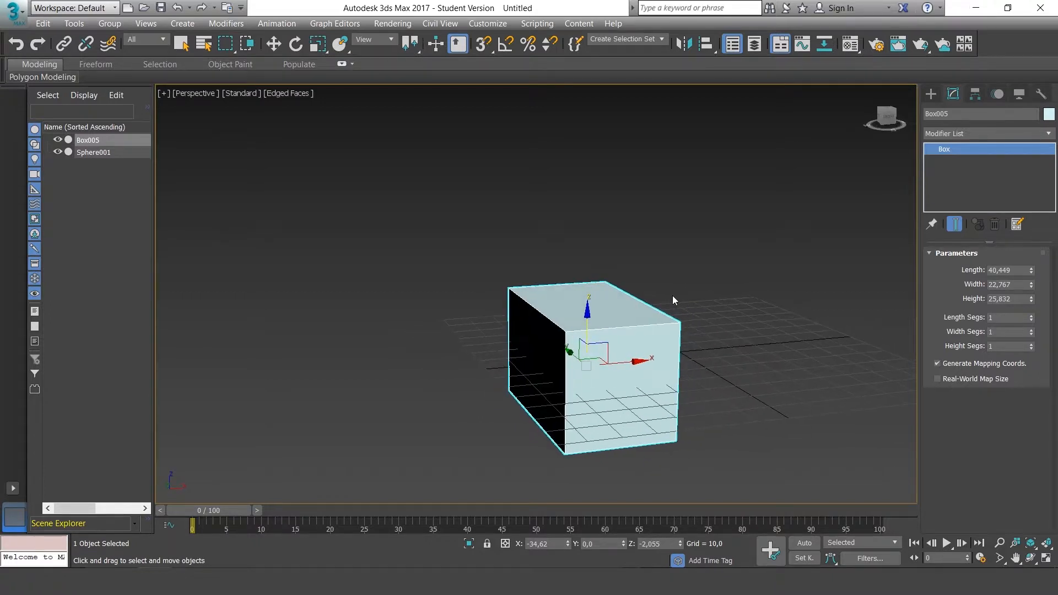
pyautogui.moveTo(124, 153)
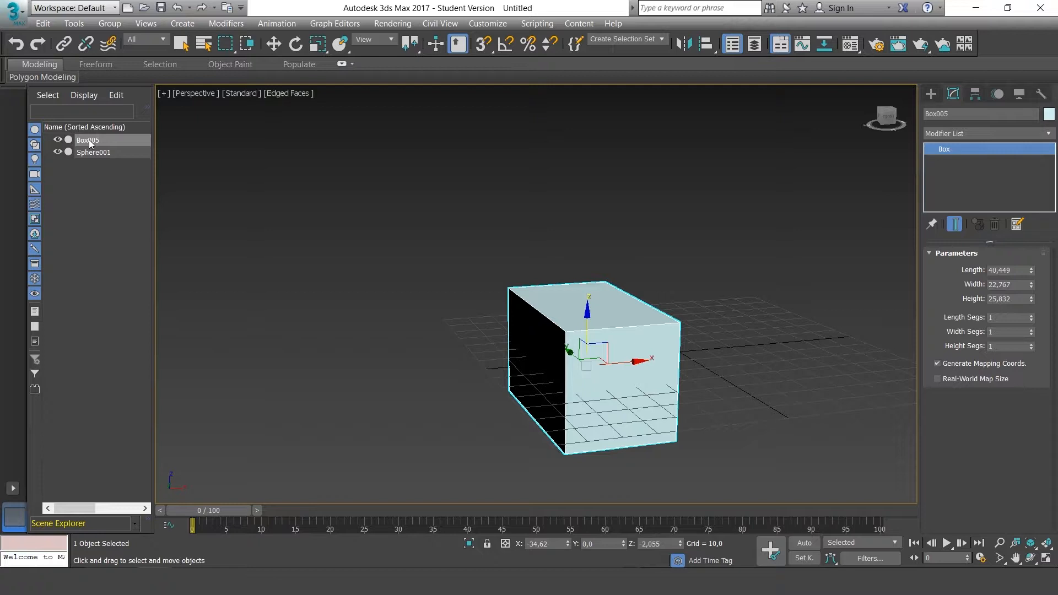
# Step: Hide Box005 via its right-click menu, then toggle its eye icon to show, hide, and show it
pyautogui.rightClick(88, 141)
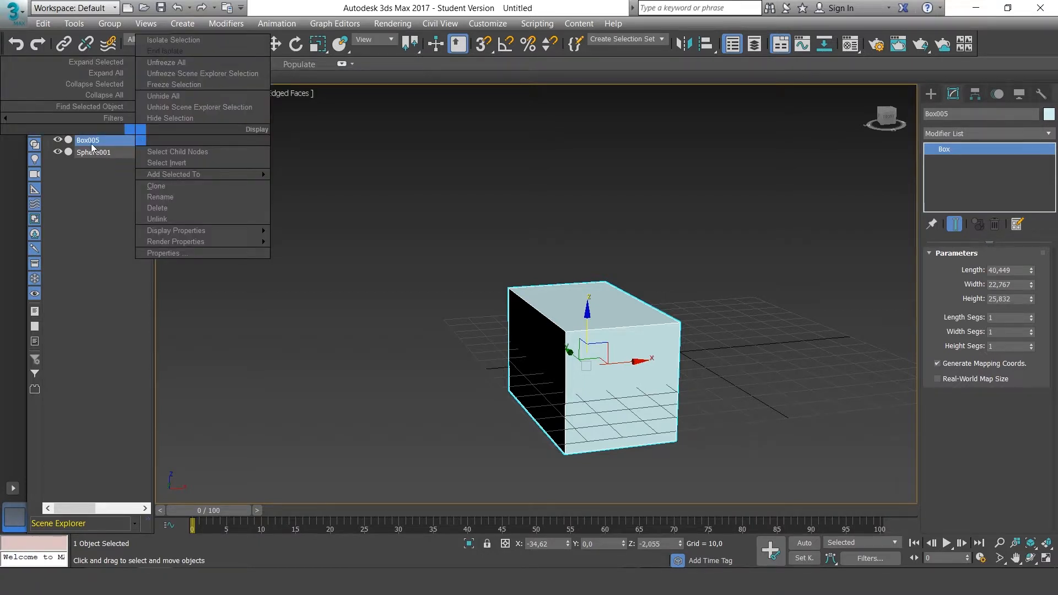
pyautogui.moveTo(105, 177)
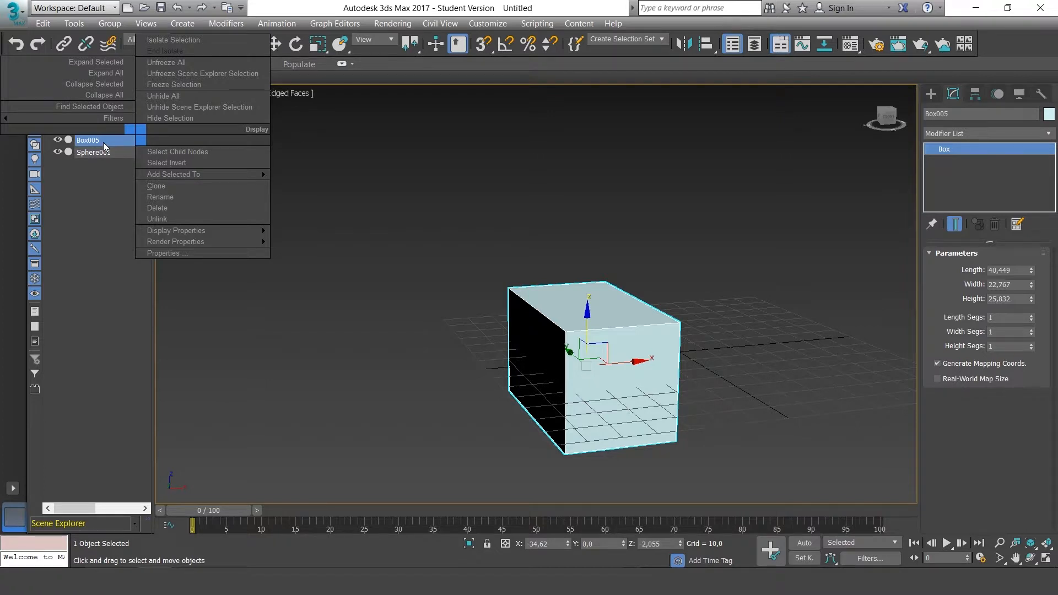
pyautogui.moveTo(162, 129)
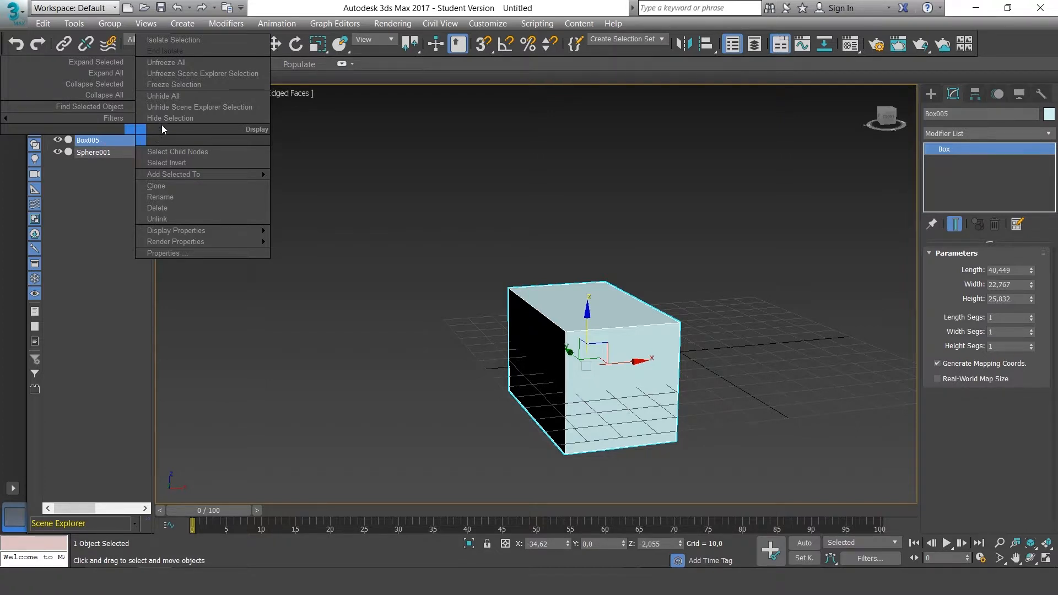
pyautogui.moveTo(173, 40)
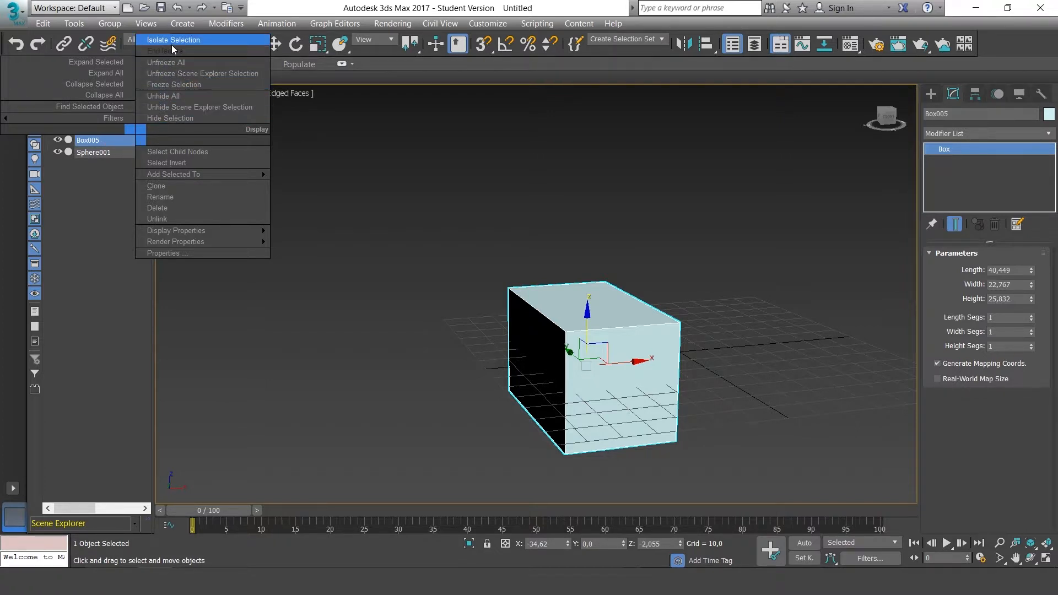
pyautogui.moveTo(199, 107)
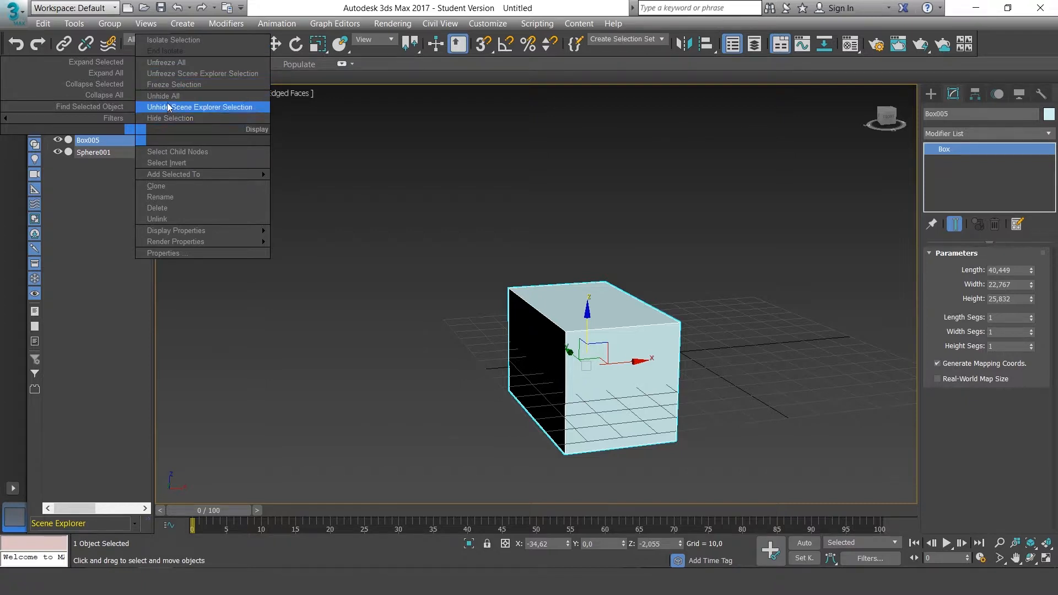
pyautogui.moveTo(170, 118)
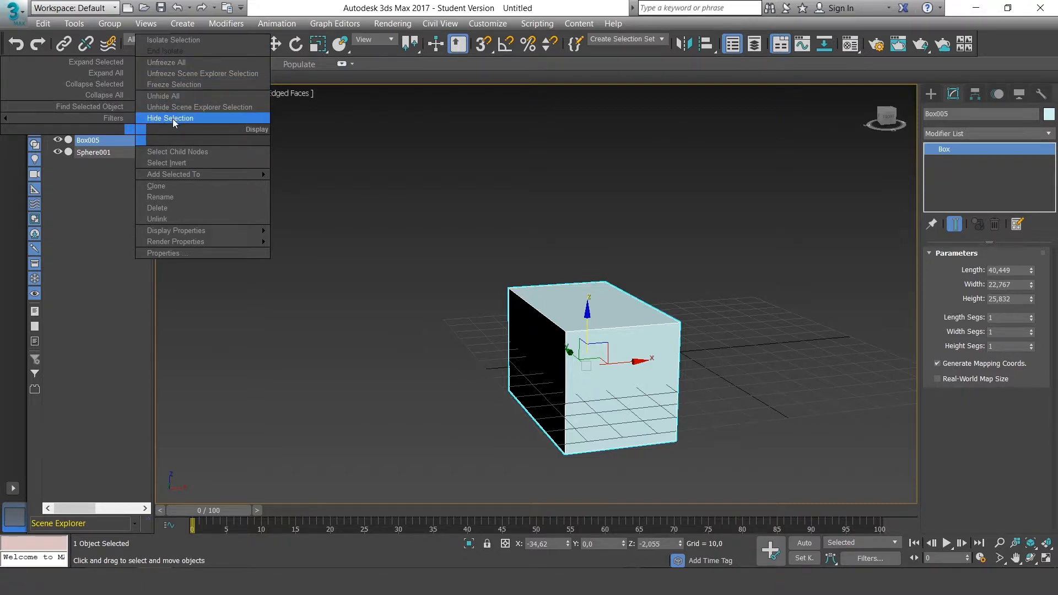
pyautogui.moveTo(199, 106)
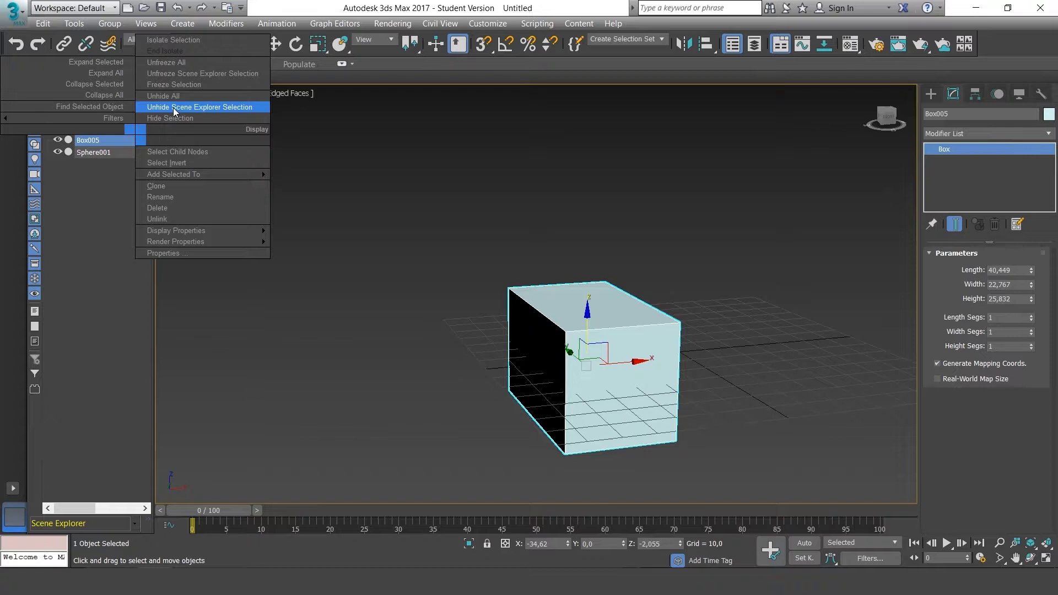
pyautogui.moveTo(162, 96)
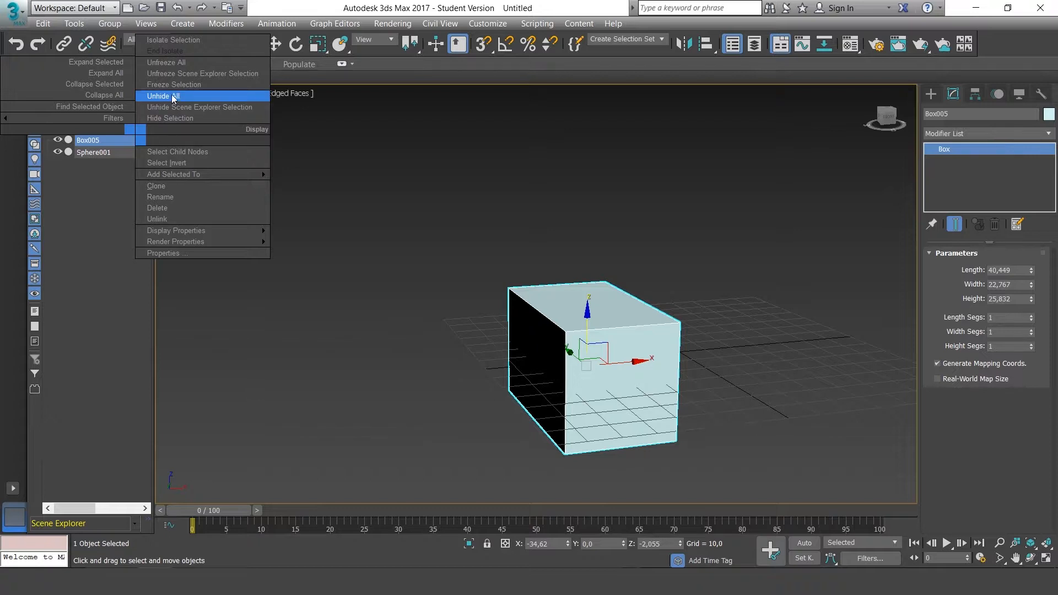
pyautogui.moveTo(202, 73)
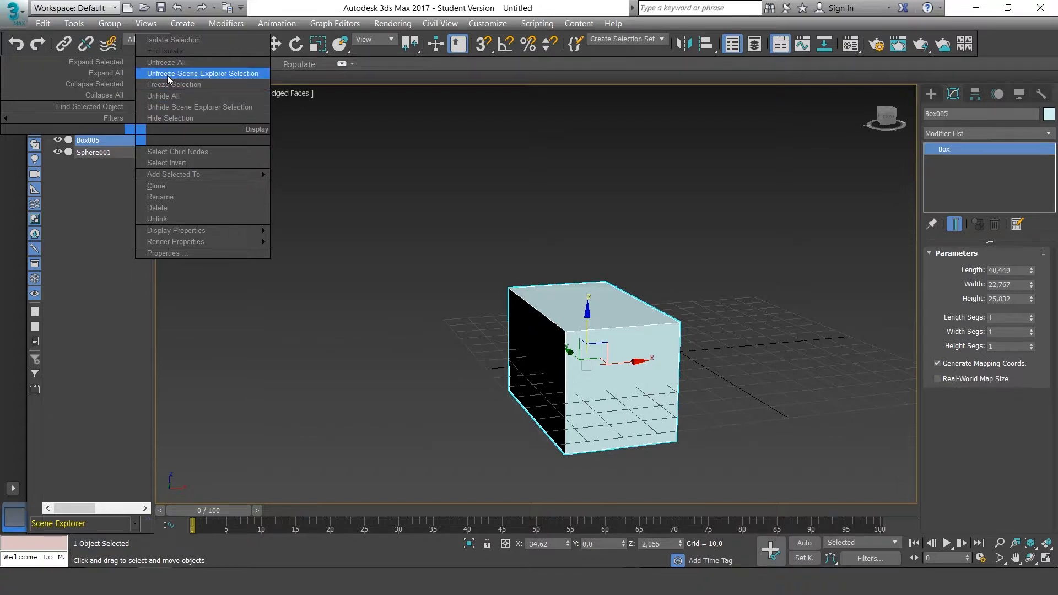
pyautogui.moveTo(162, 96)
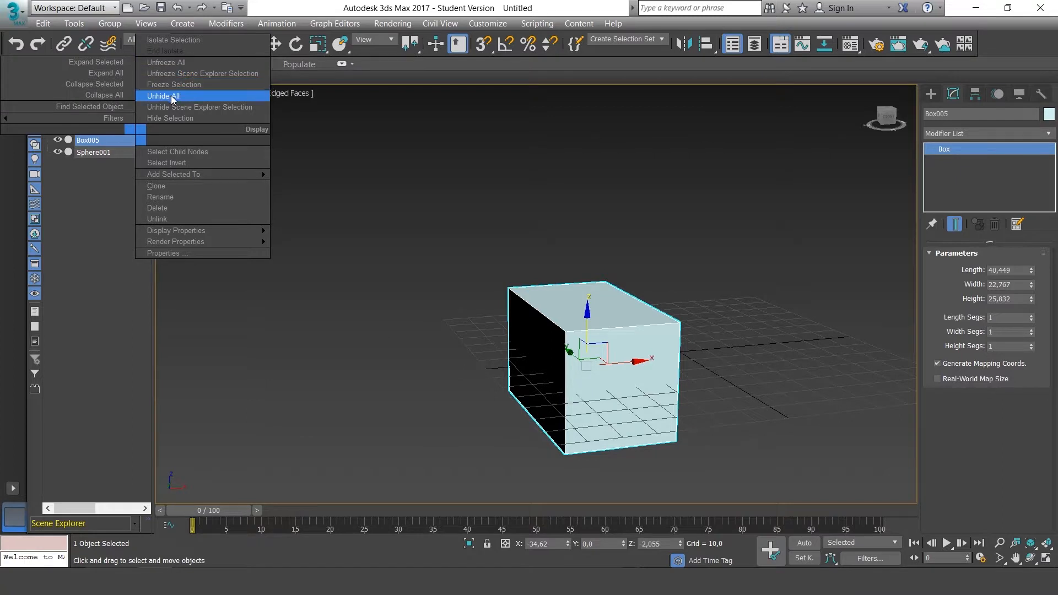
pyautogui.click(157, 96)
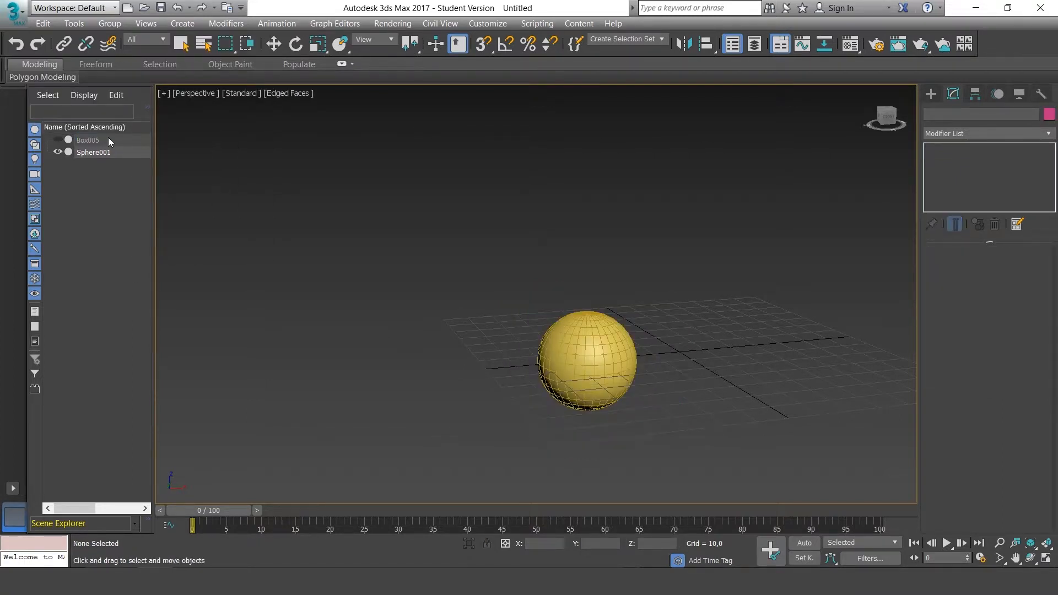
pyautogui.moveTo(308, 167)
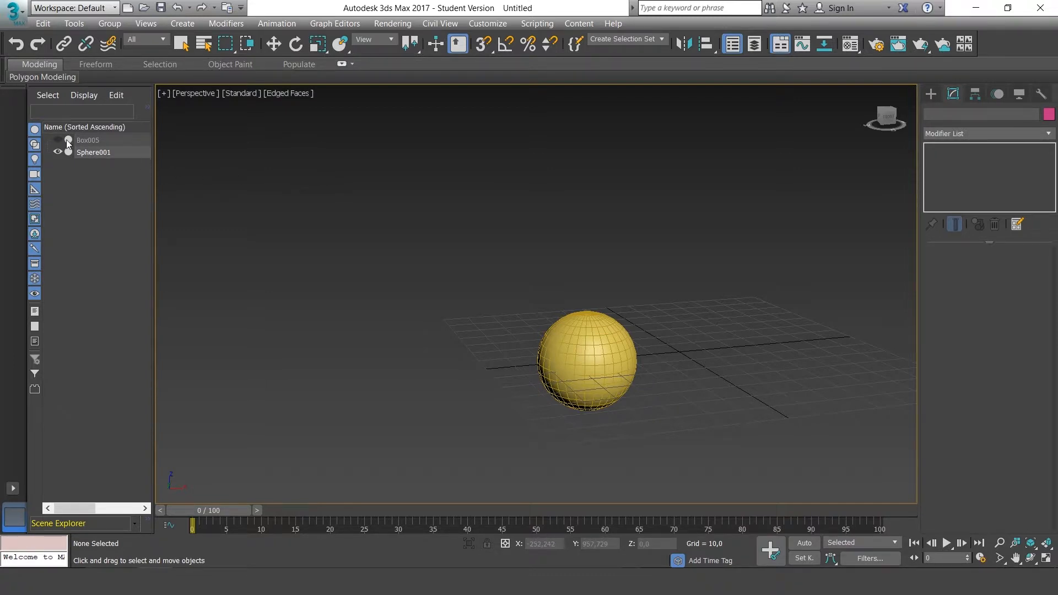
pyautogui.click(58, 140)
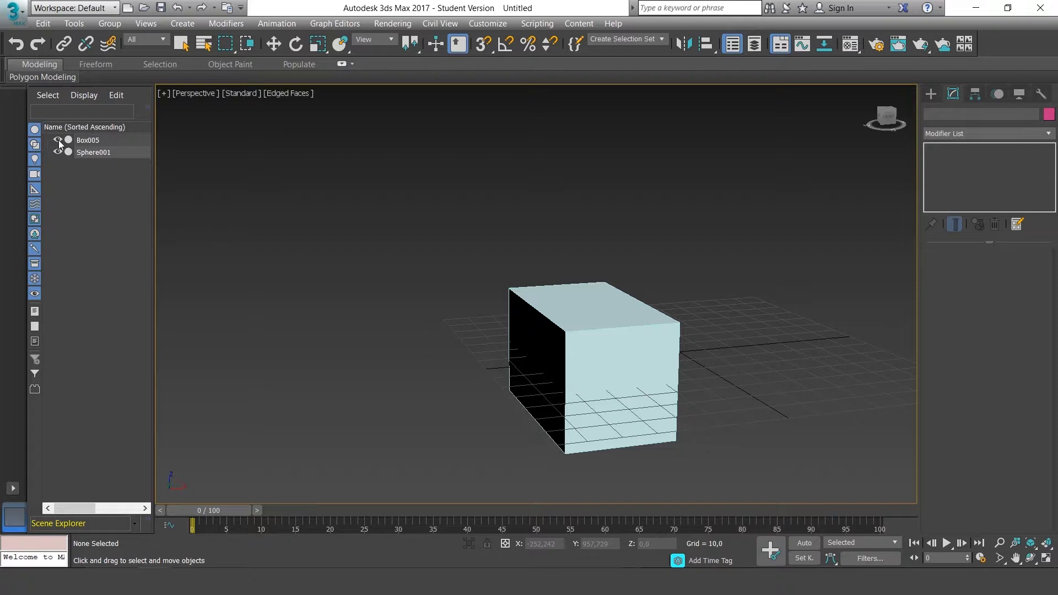
pyautogui.click(59, 140)
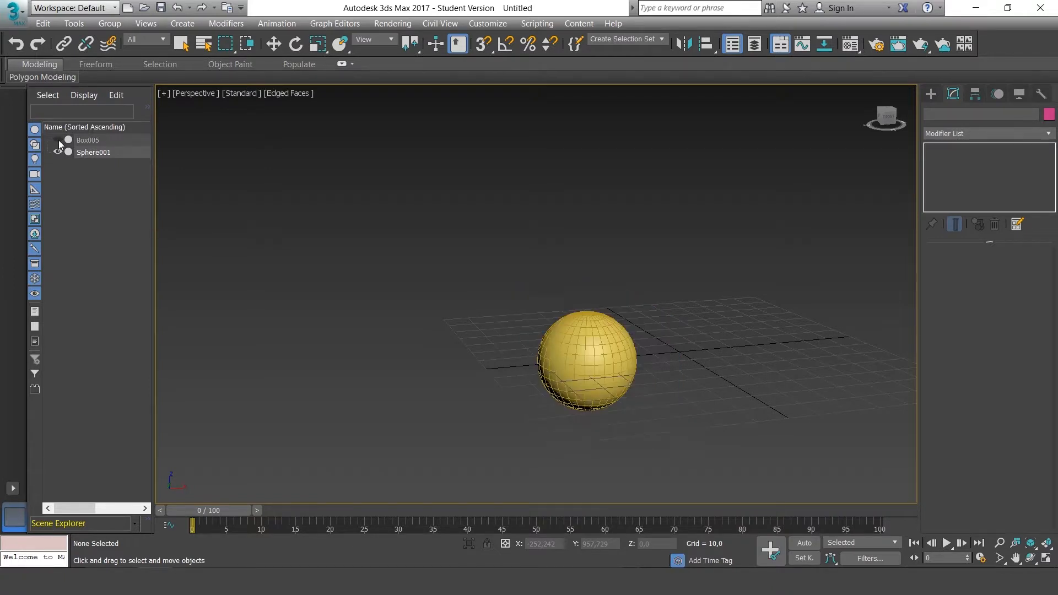
pyautogui.click(57, 139)
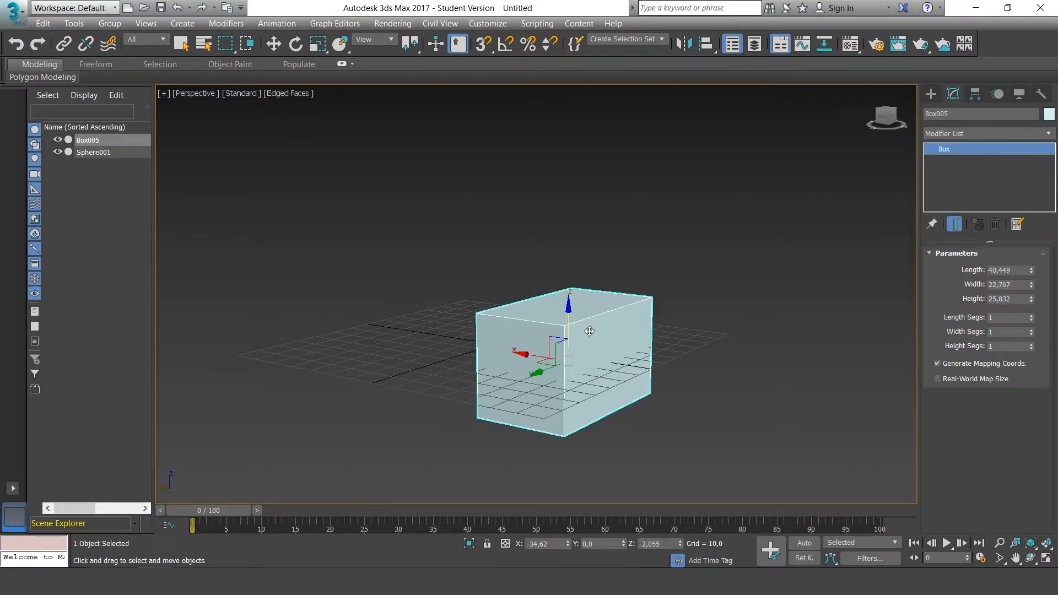
# Step: Enable Freeze on Box005 in Object Properties, then select Sphere001 inside it
pyautogui.rightClick(589, 331)
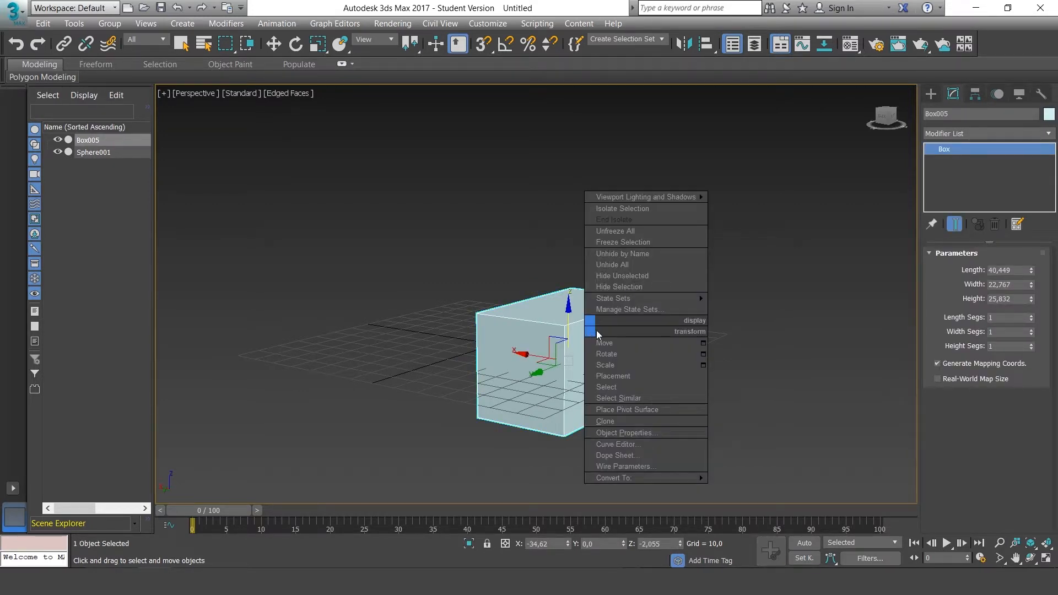
pyautogui.moveTo(627, 432)
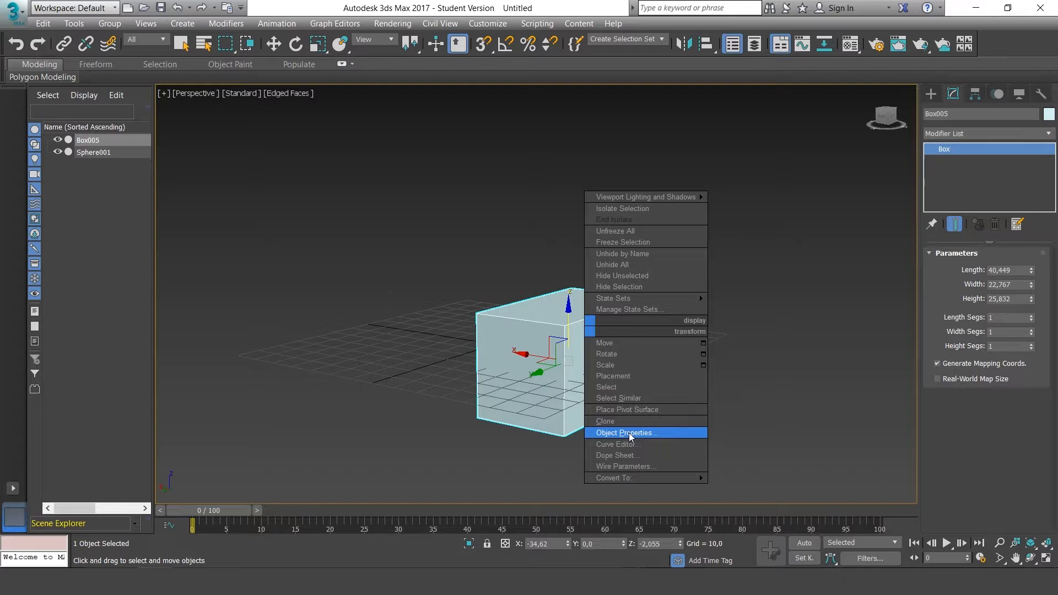
pyautogui.click(624, 432)
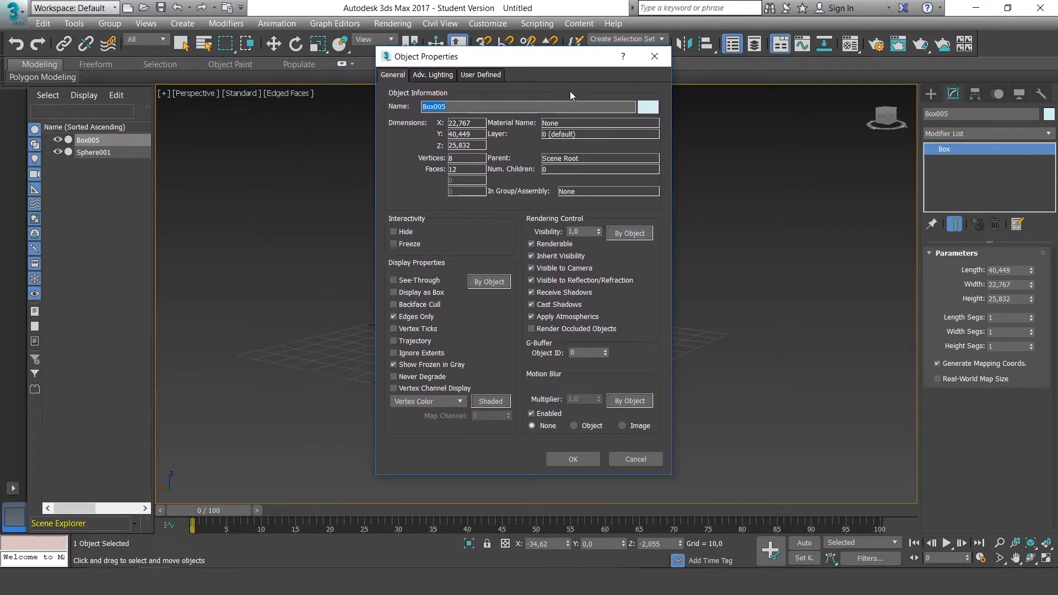
pyautogui.moveTo(416, 223)
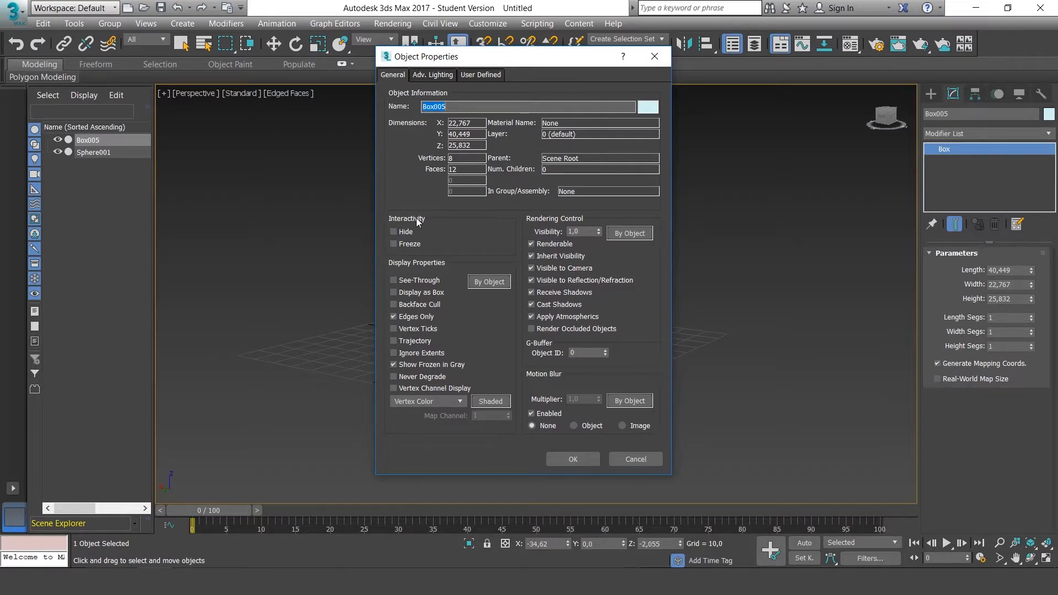
pyautogui.moveTo(406, 244)
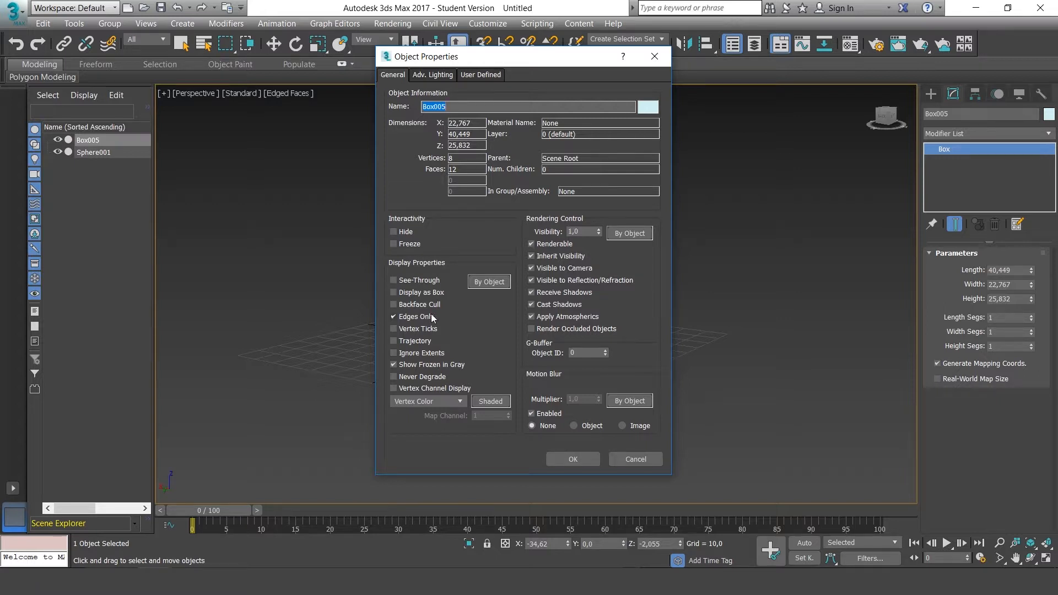
pyautogui.moveTo(416, 268)
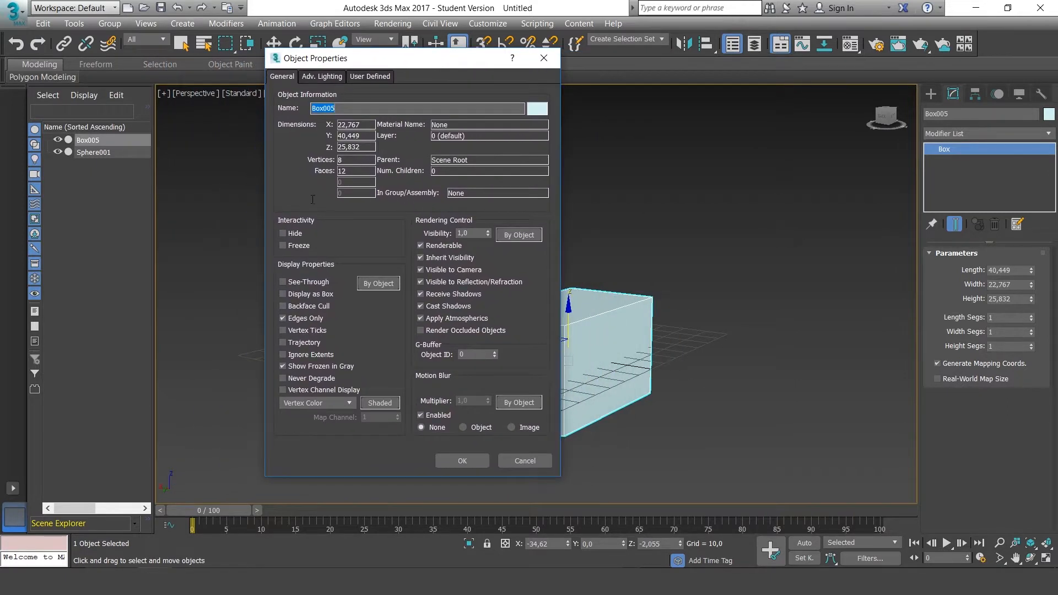
pyautogui.click(282, 245)
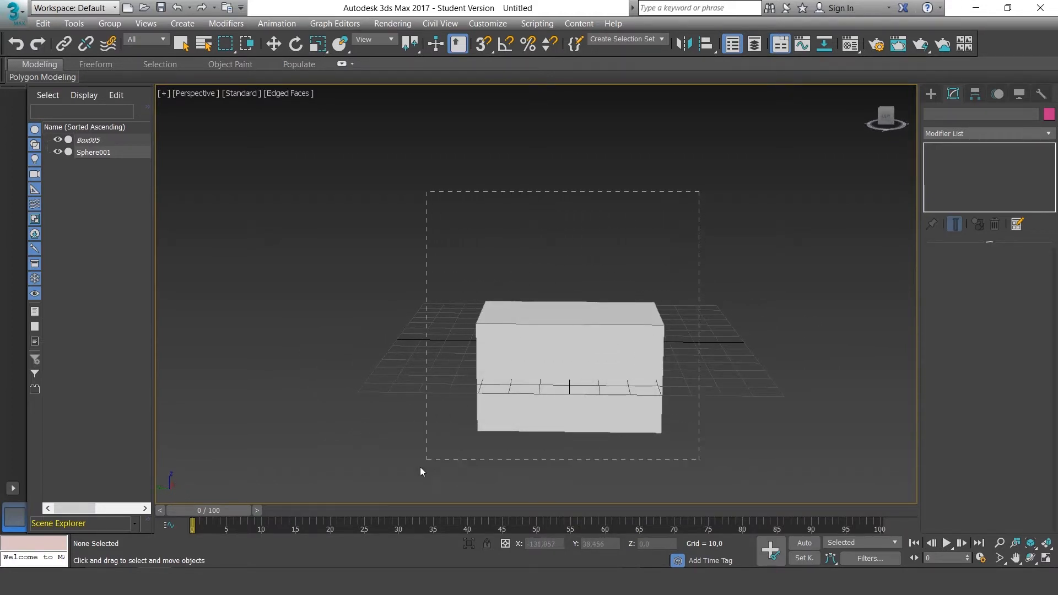
pyautogui.click(93, 152)
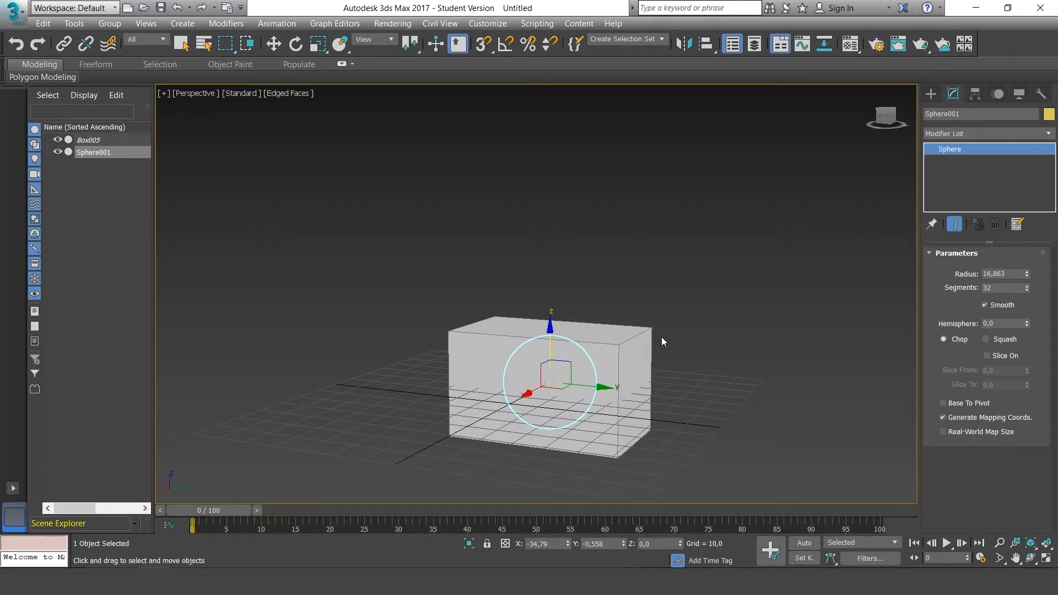
# Step: Turn off Show Frozen in Gray for Box005 so it shows in light blue
pyautogui.click(662, 340)
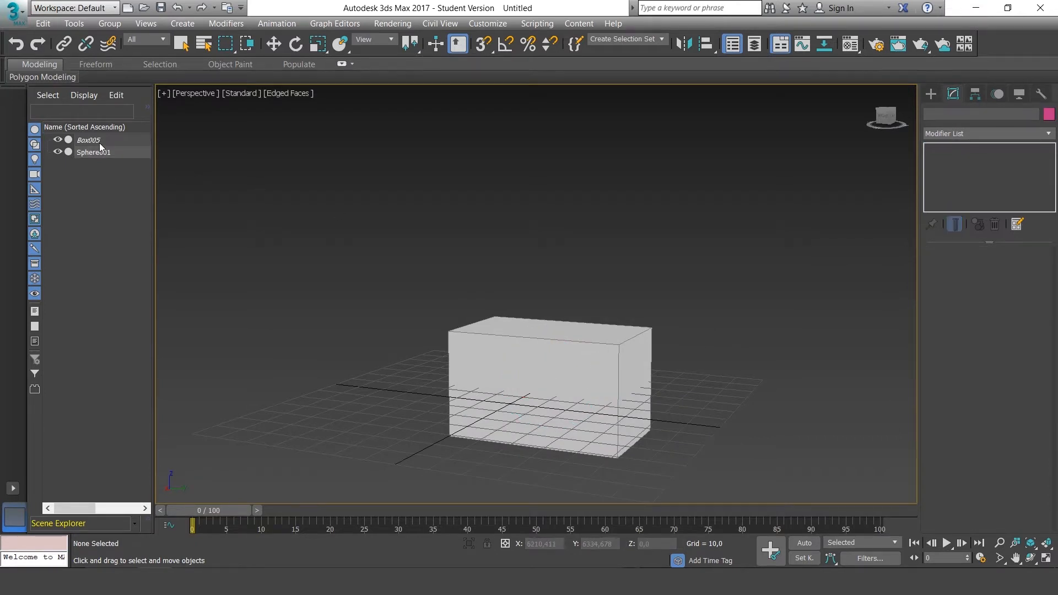
pyautogui.rightClick(87, 140)
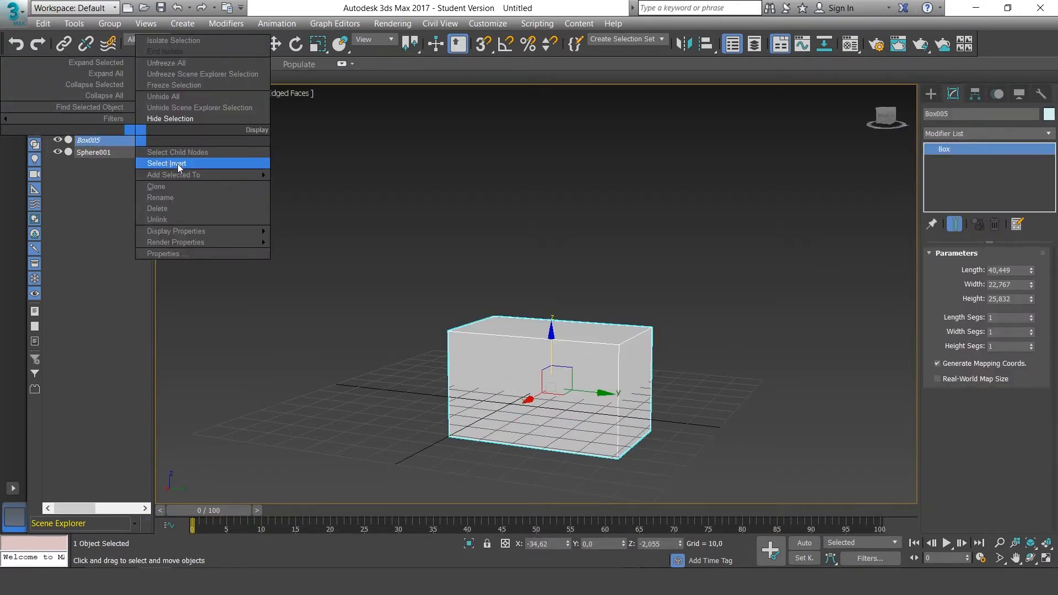
pyautogui.click(165, 253)
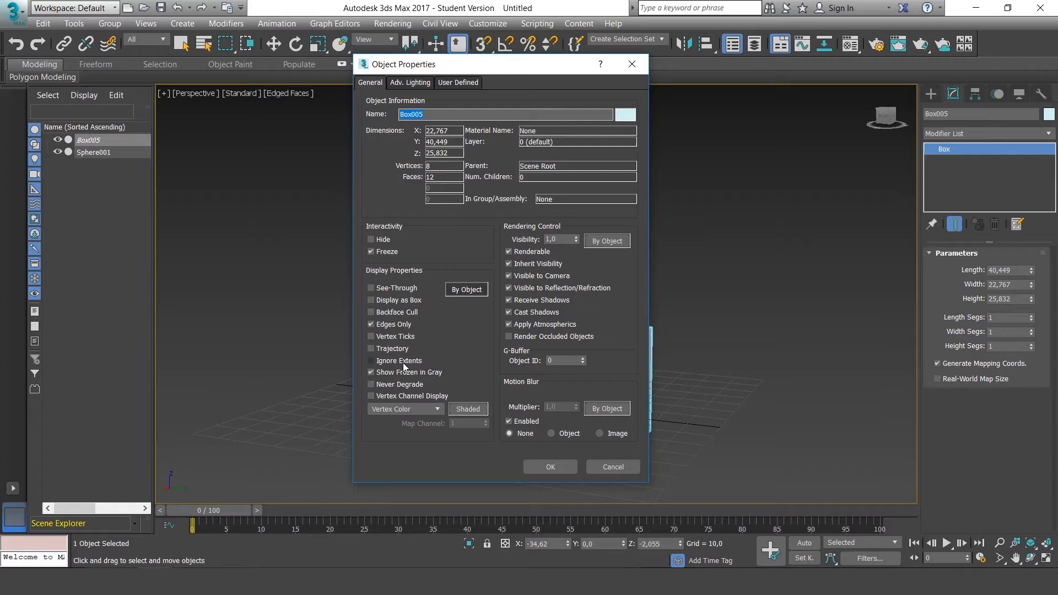
pyautogui.click(370, 371)
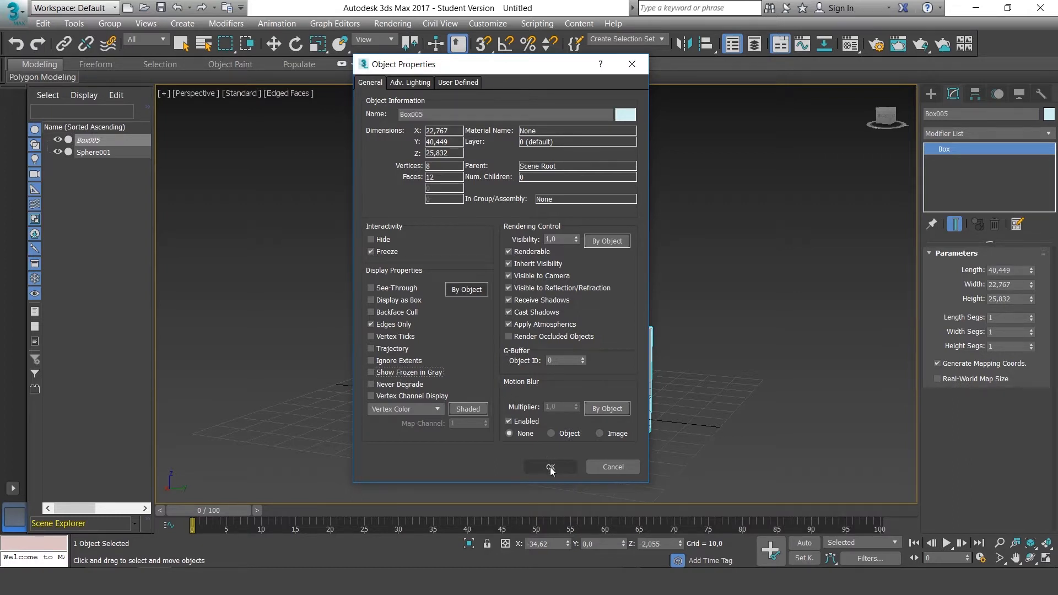
pyautogui.click(550, 467)
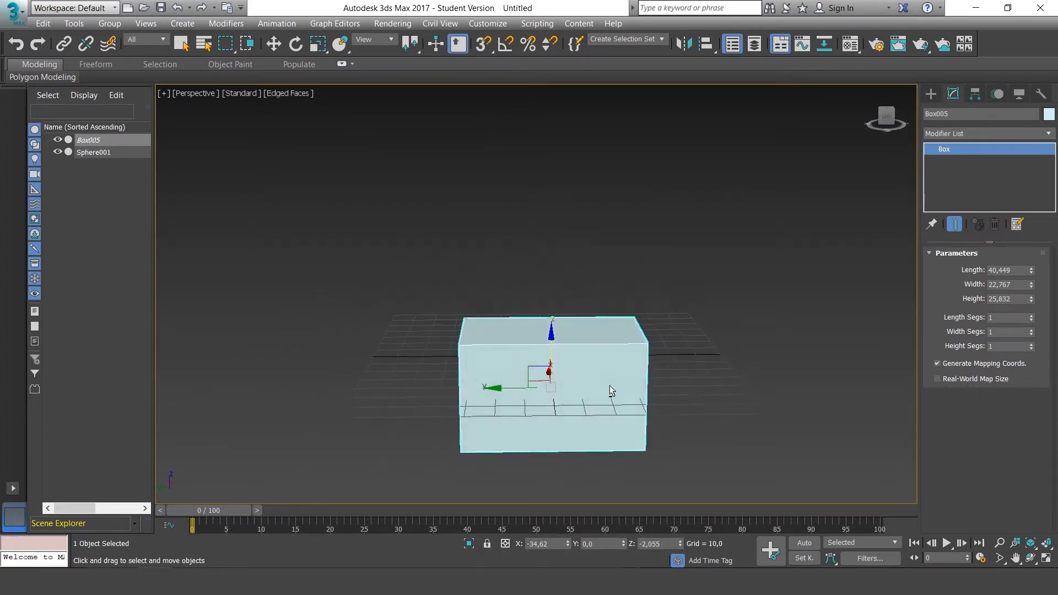
pyautogui.click(675, 256)
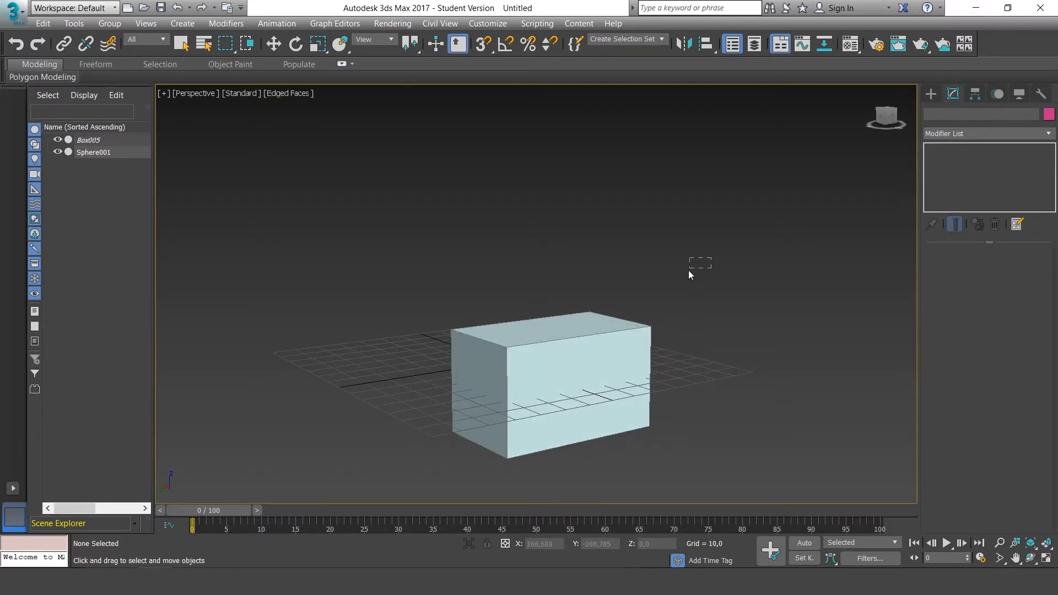
pyautogui.click(94, 152)
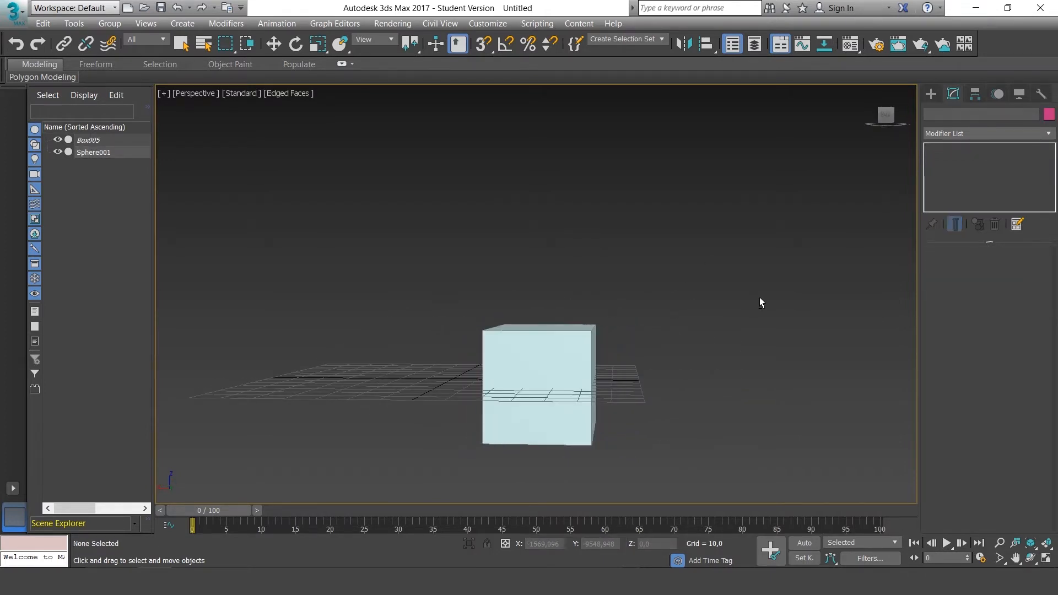
pyautogui.moveTo(697, 308)
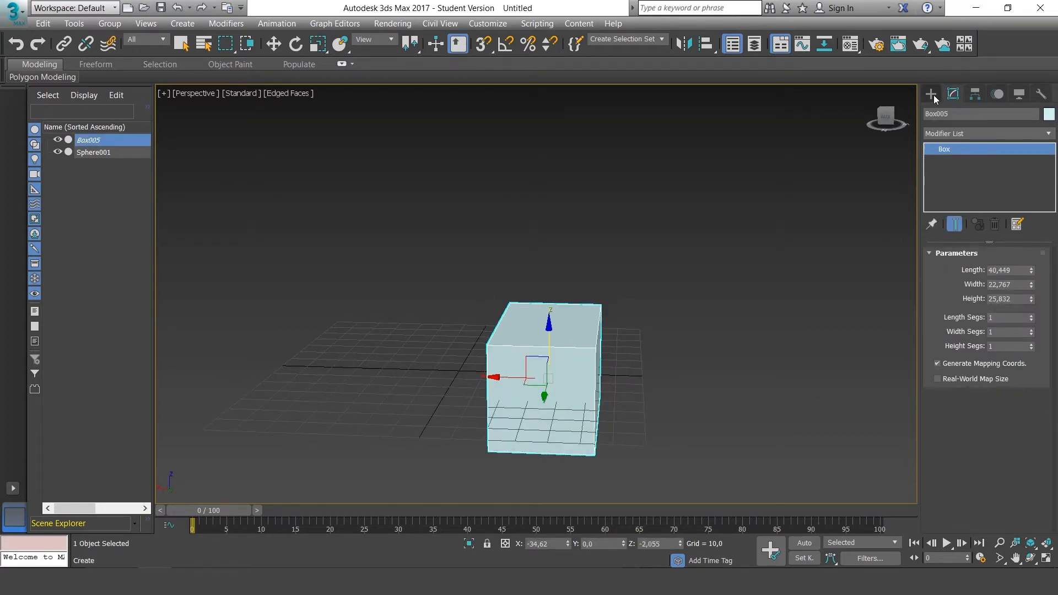
# Step: Activate the Box tool under Create > Standard Primitives
pyautogui.click(931, 93)
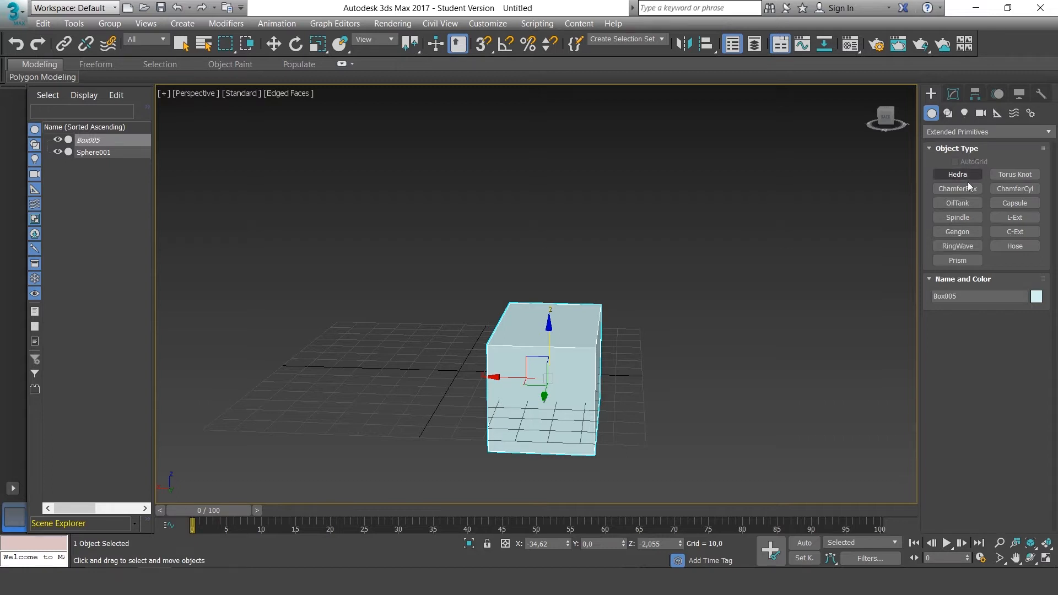
pyautogui.click(985, 132)
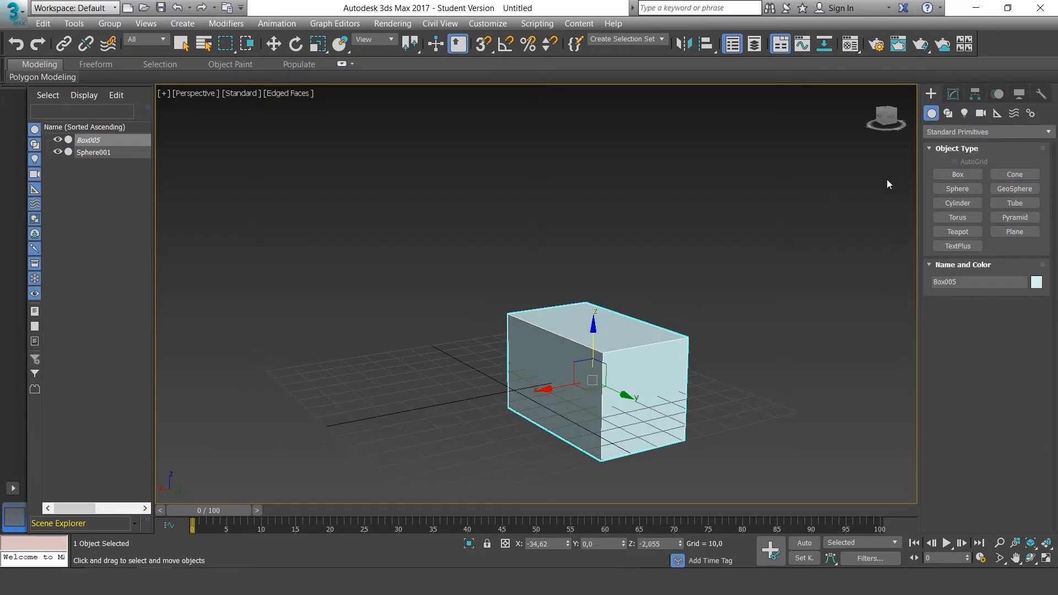
pyautogui.click(956, 174)
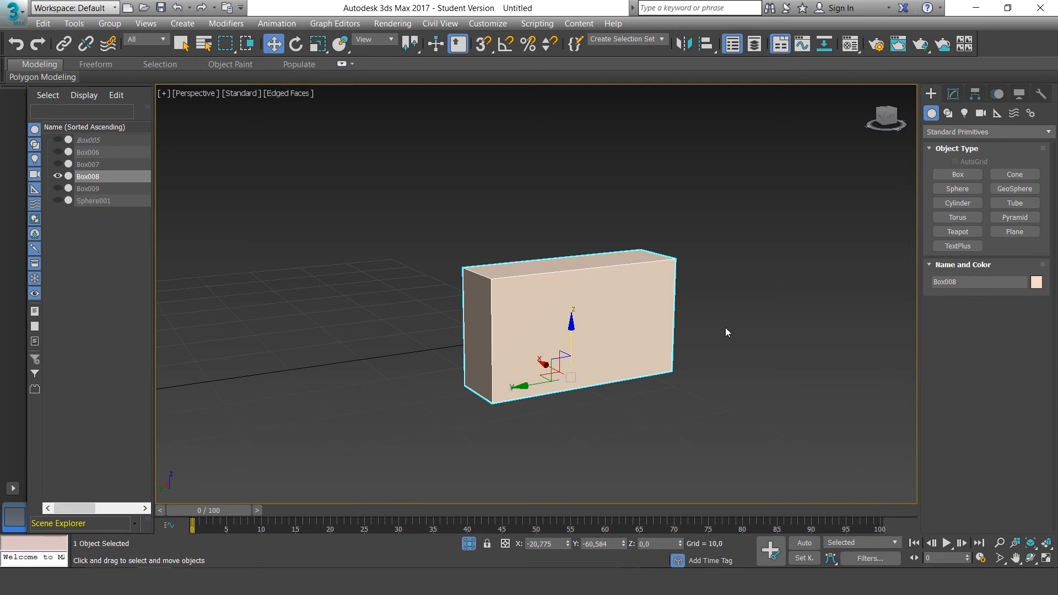
pyautogui.moveTo(722, 330)
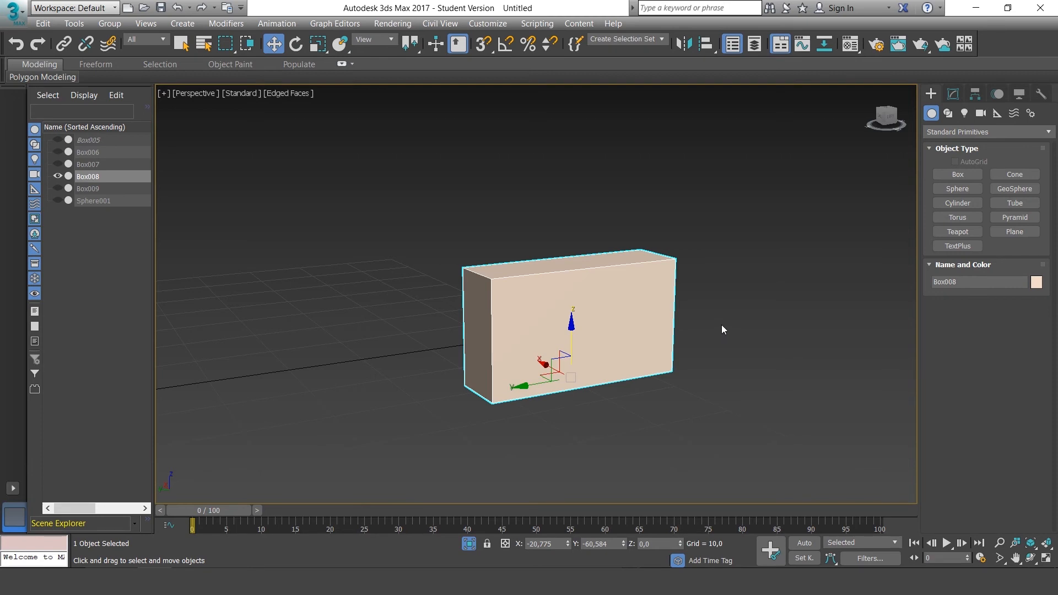
pyautogui.moveTo(493, 521)
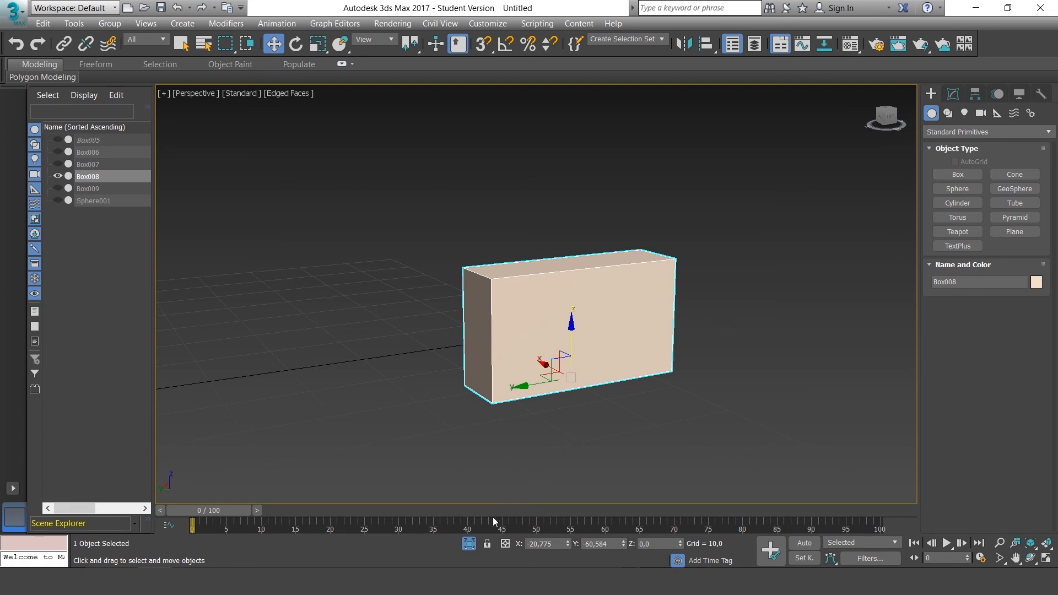
pyautogui.moveTo(467, 552)
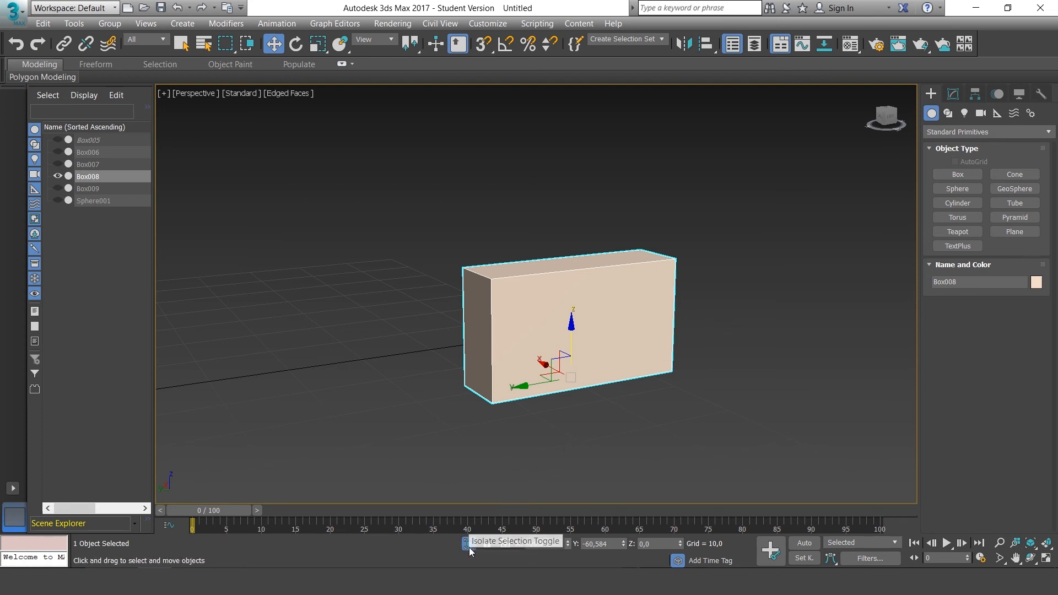
pyautogui.moveTo(463, 543)
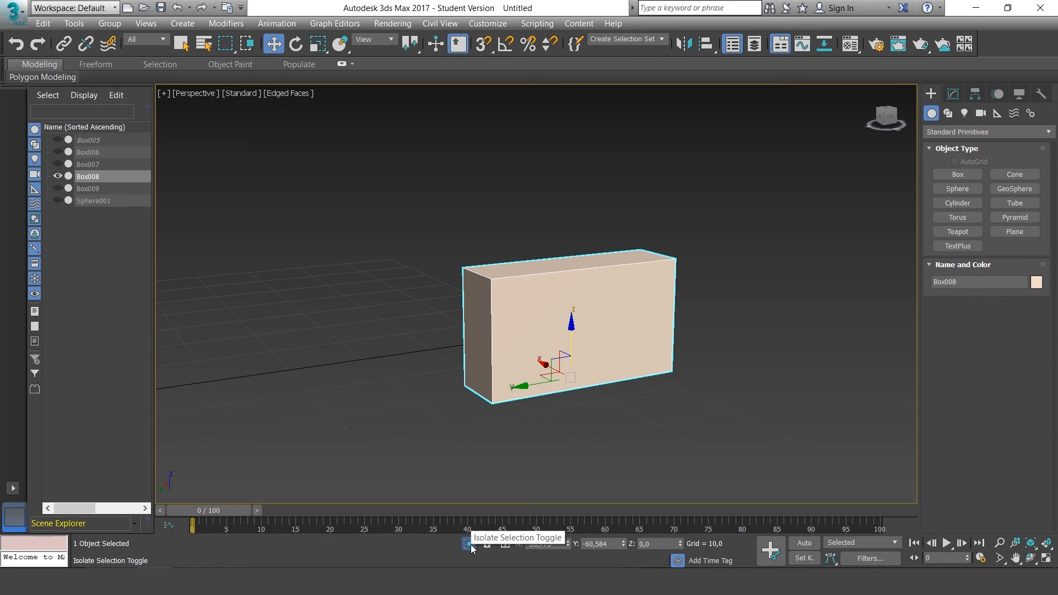
# Step: Toggle Isolate Selection off so Box005–Box009 and Sphere001 reappear
pyautogui.click(466, 544)
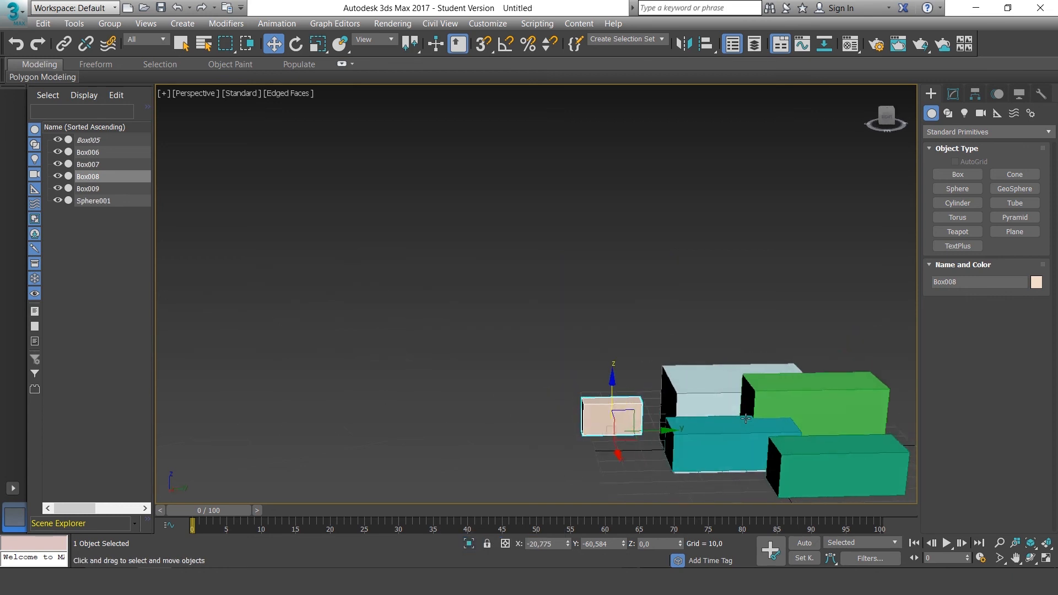